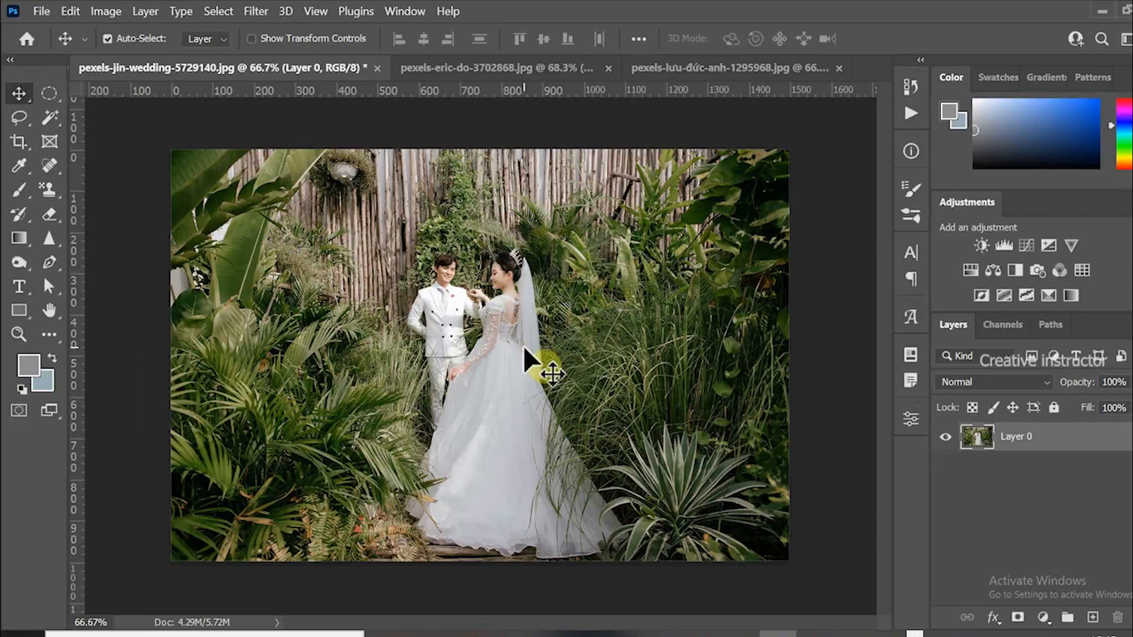
mouse_move(463, 322)
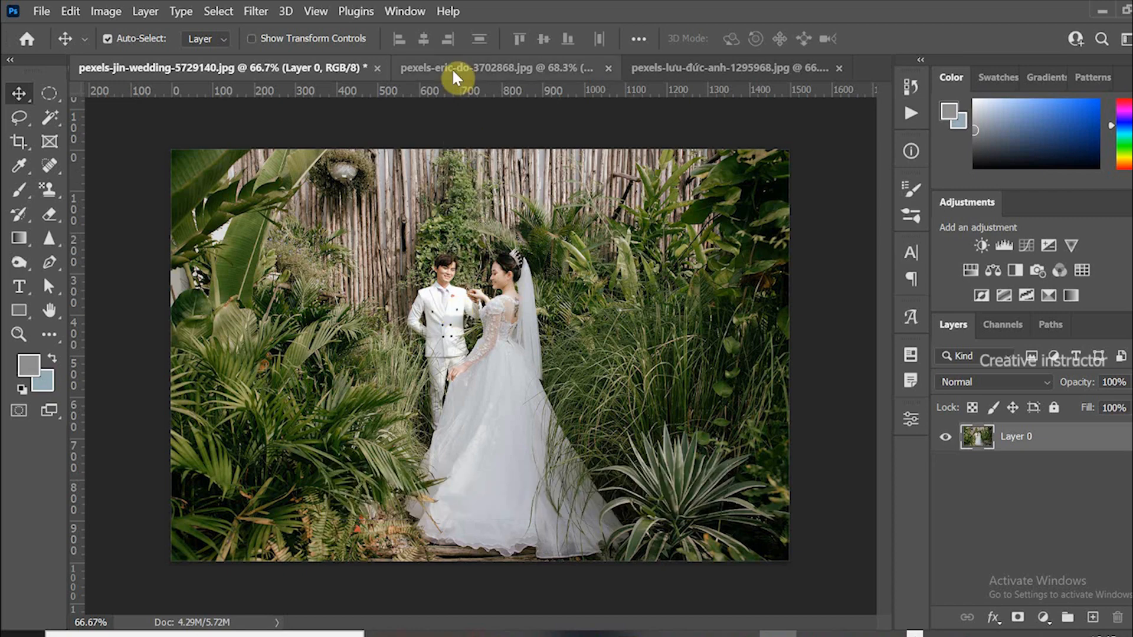
Step: Glance at the beach and cafe photos, then convert the garden photo's Layer 0 to a smart object
left_click(477, 68)
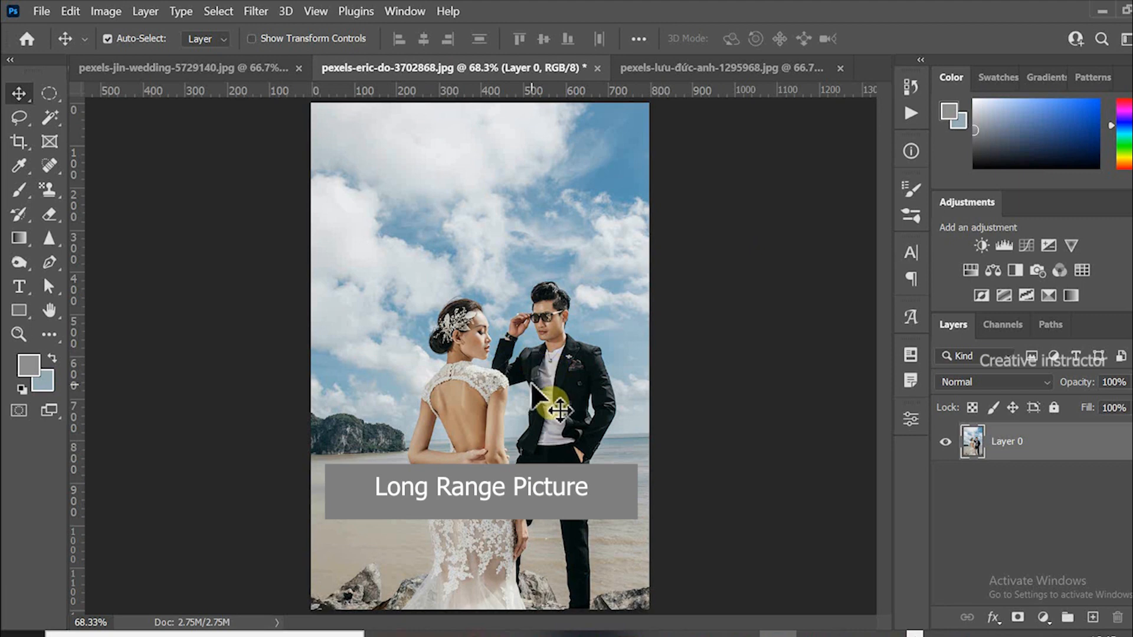
mouse_move(675, 74)
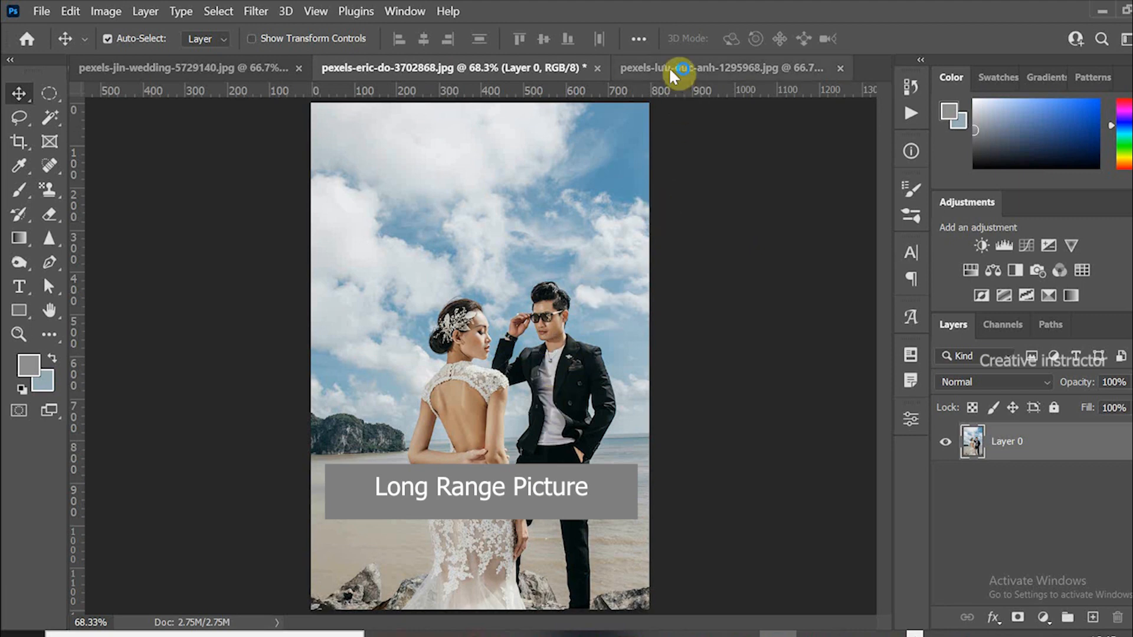
left_click(722, 68)
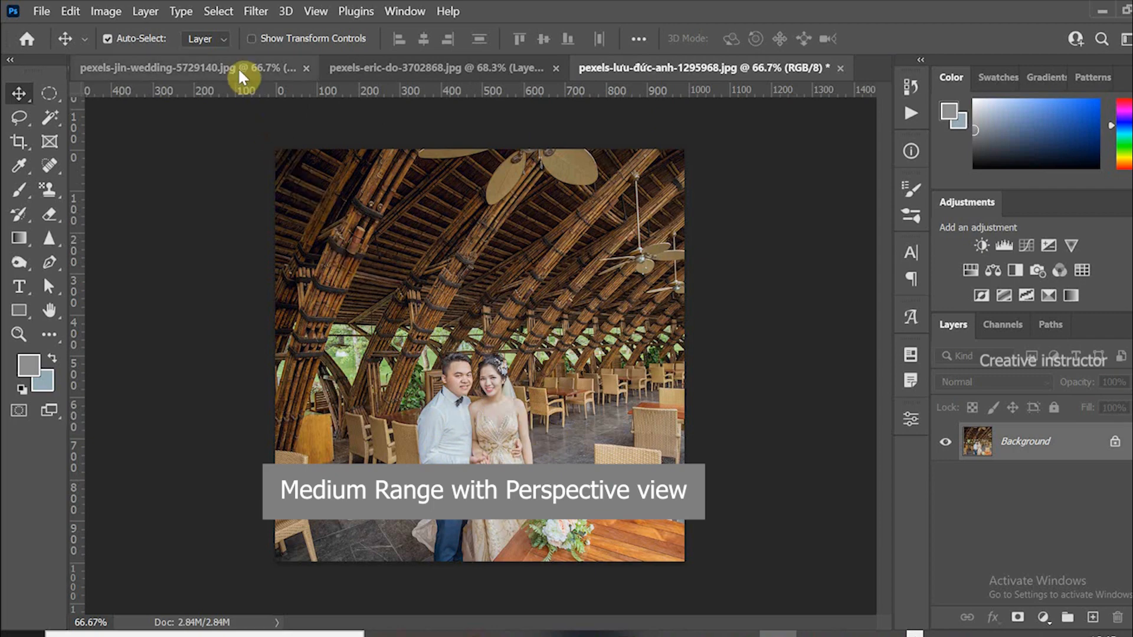
left_click(158, 68)
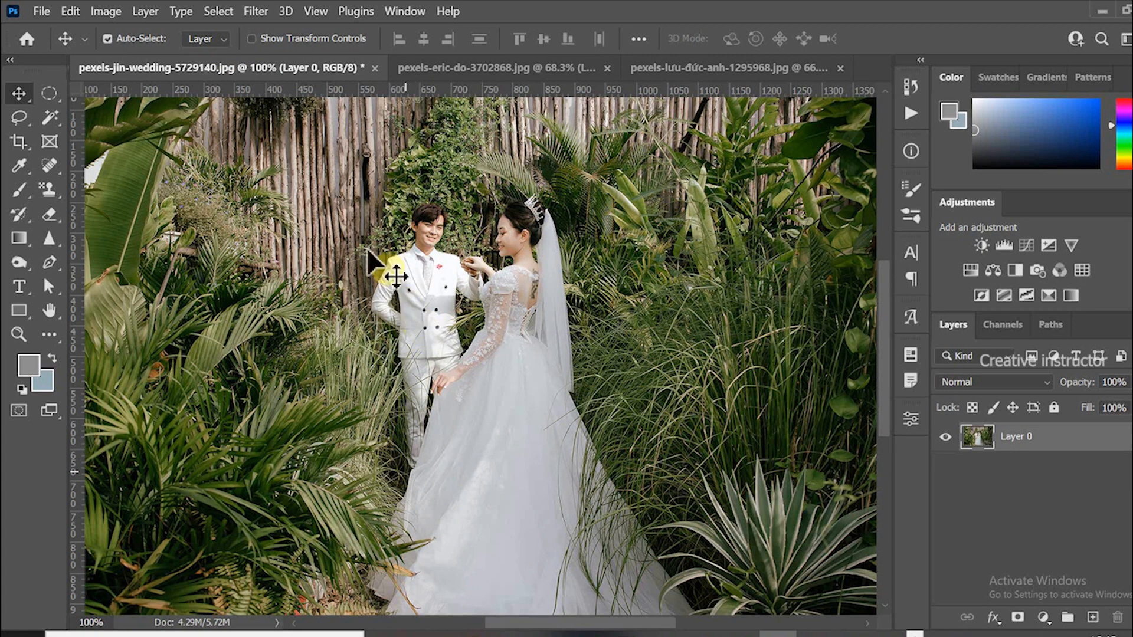
mouse_move(596, 446)
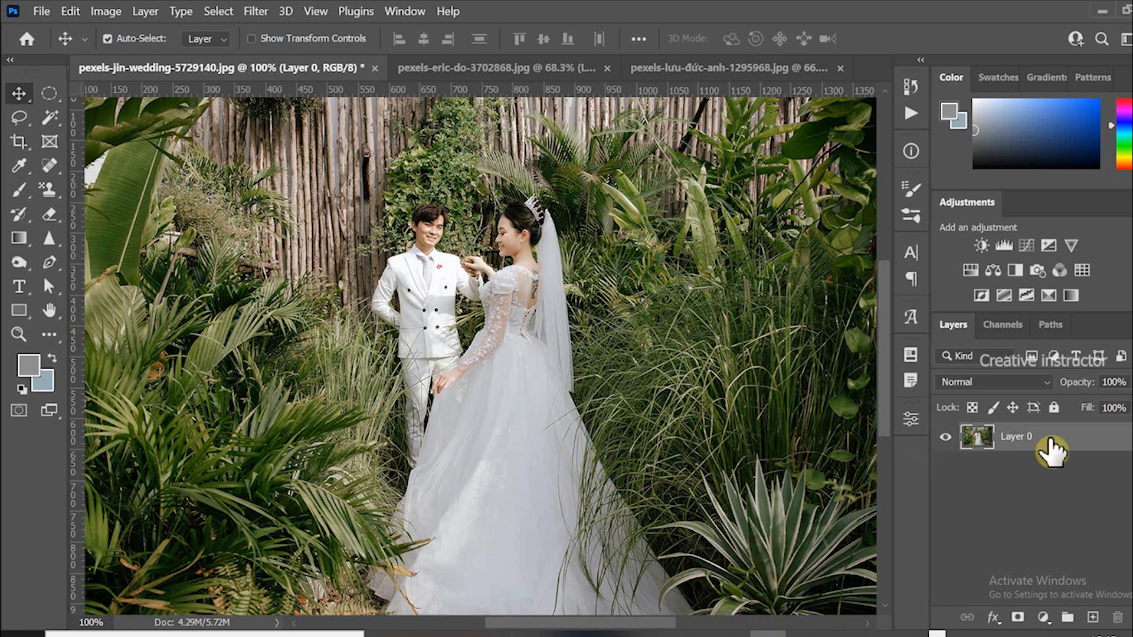
right_click(1017, 436)
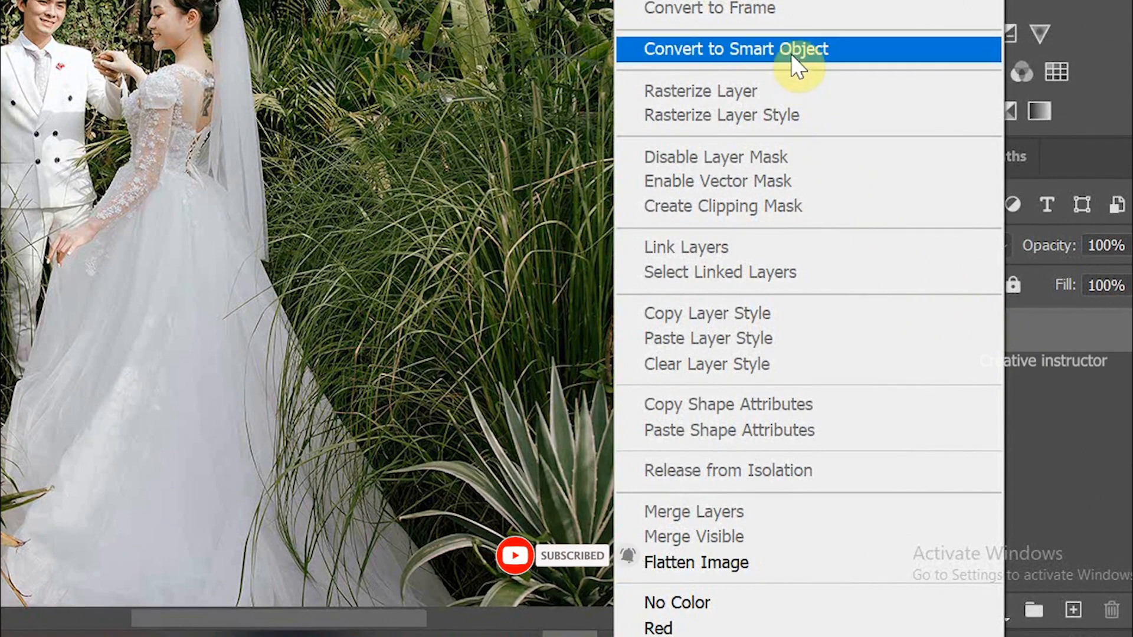
left_click(734, 49)
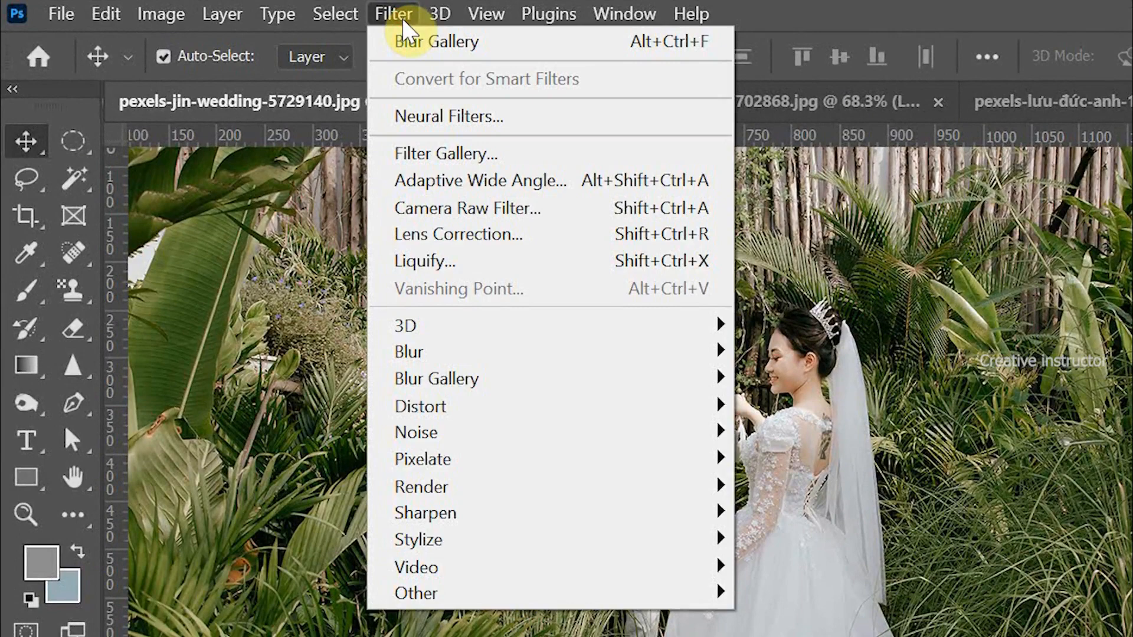
mouse_move(436, 378)
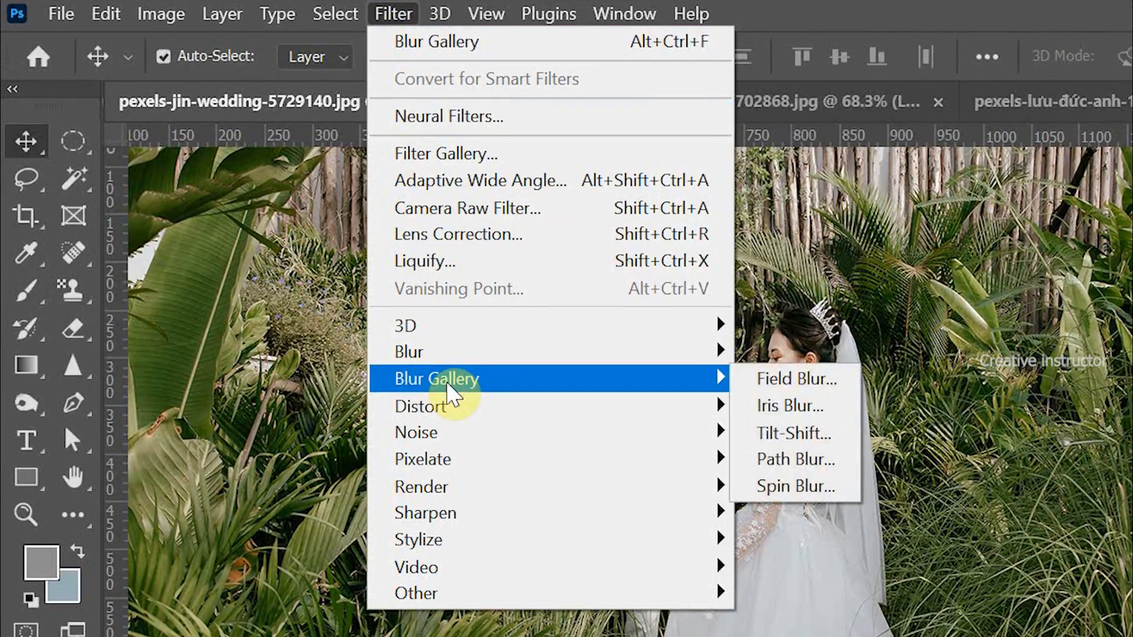
mouse_move(726, 382)
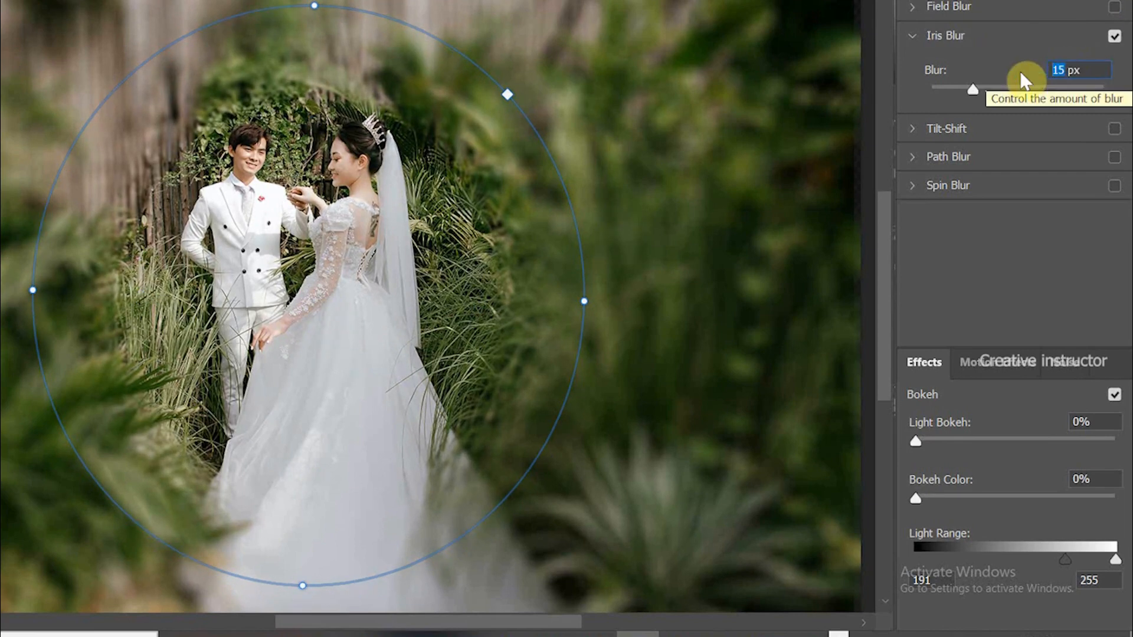
Step: Apply an Iris Blur around the couple with blur strength reduced to 8 px
left_click_drag(972, 87, 958, 88)
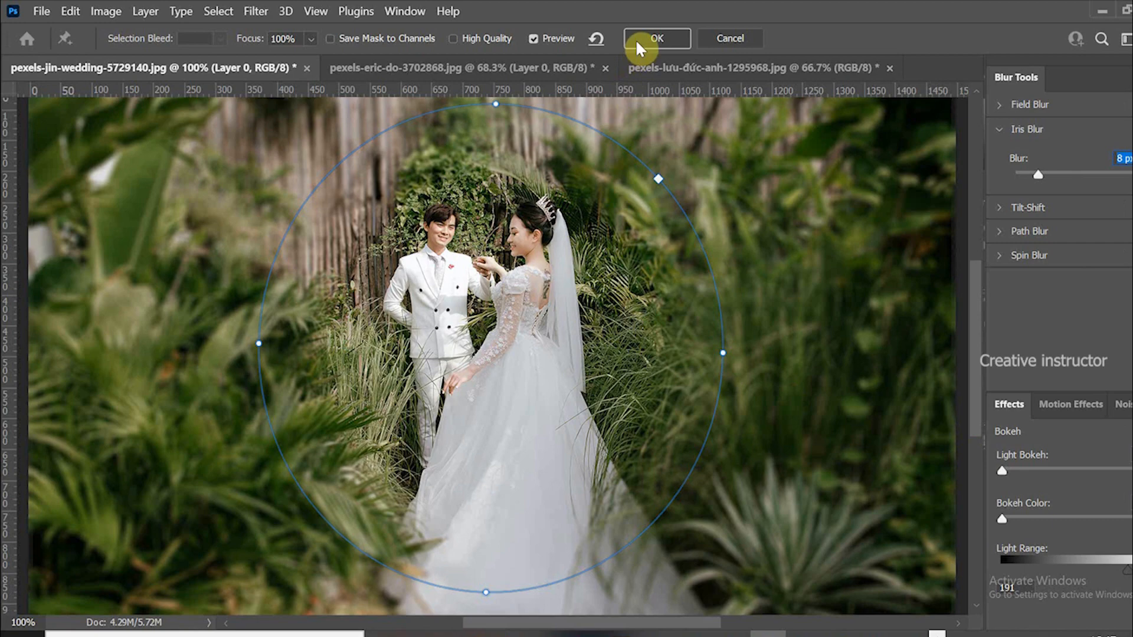
left_click(656, 38)
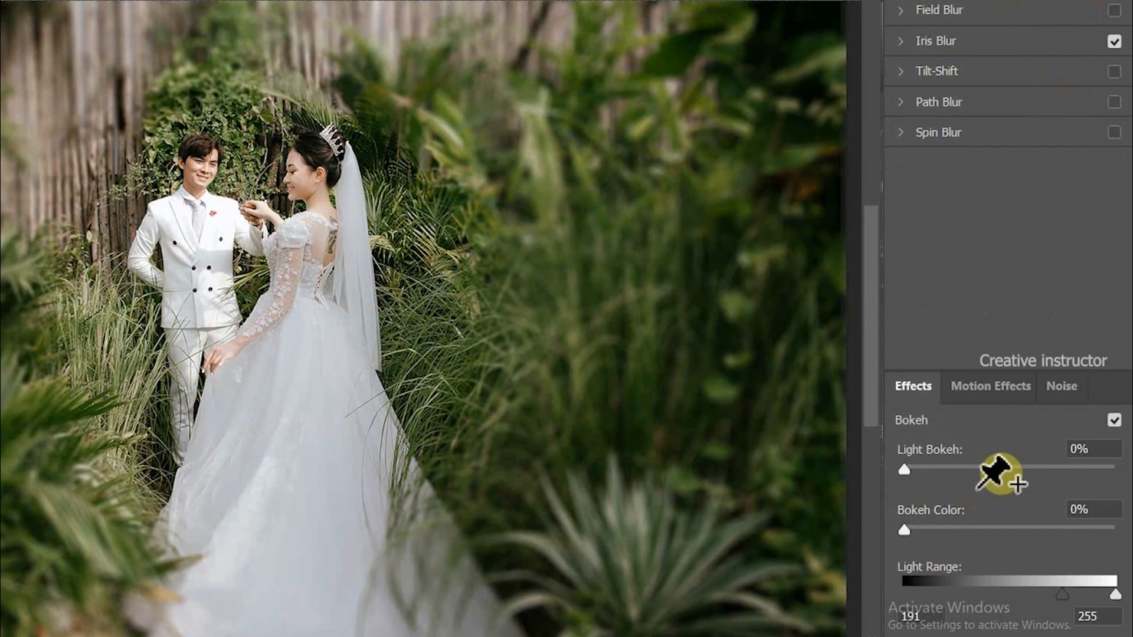
left_click(935, 41)
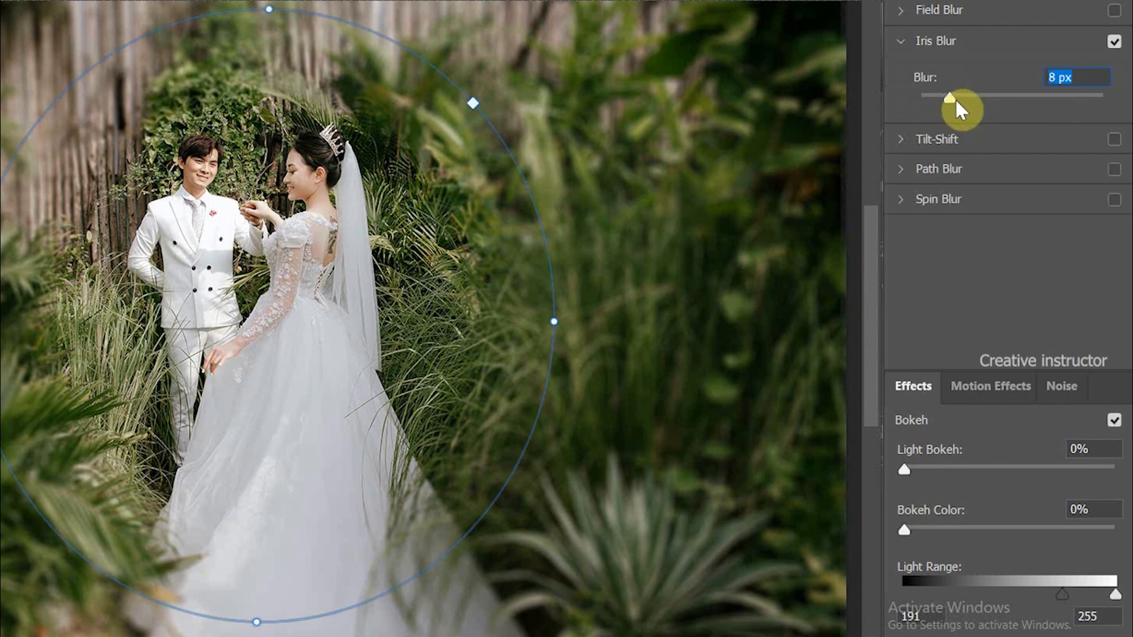
left_click_drag(948, 96, 955, 96)
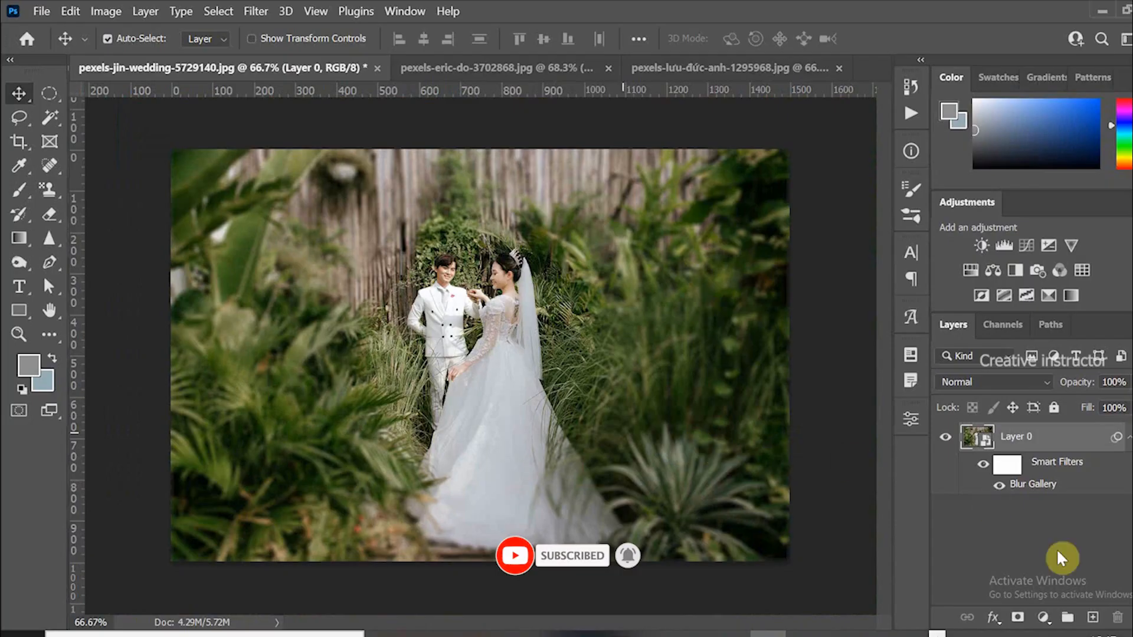
Step: Add a Color Lookup adjustment layer set to the Fuji ETERNA 250D Kodak 2395 LUT
left_click(1043, 615)
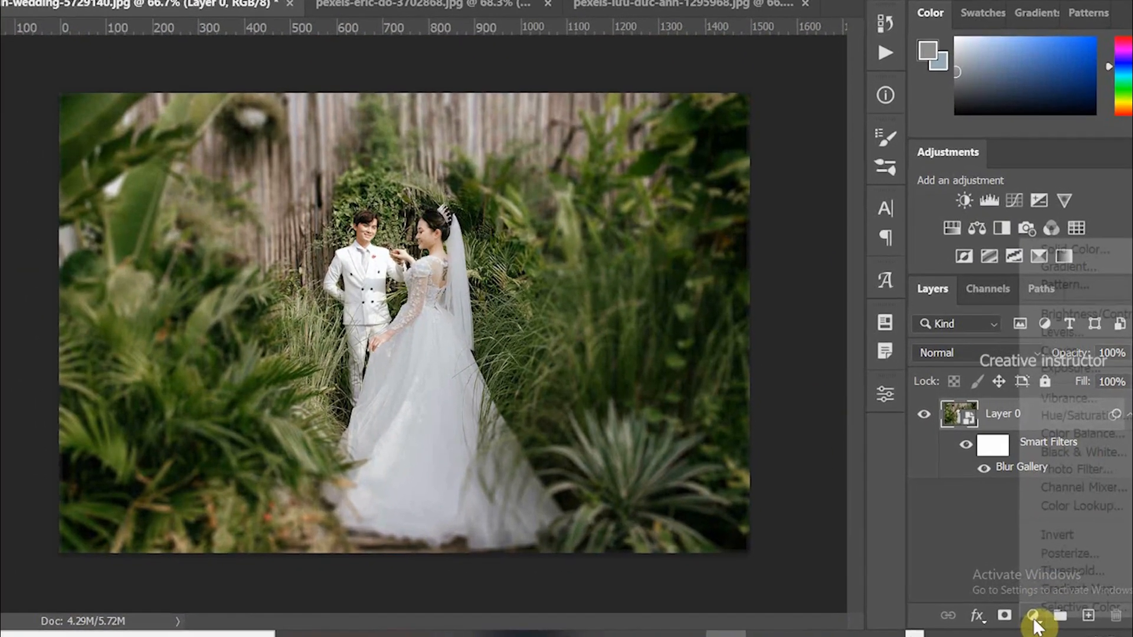
left_click(1032, 614)
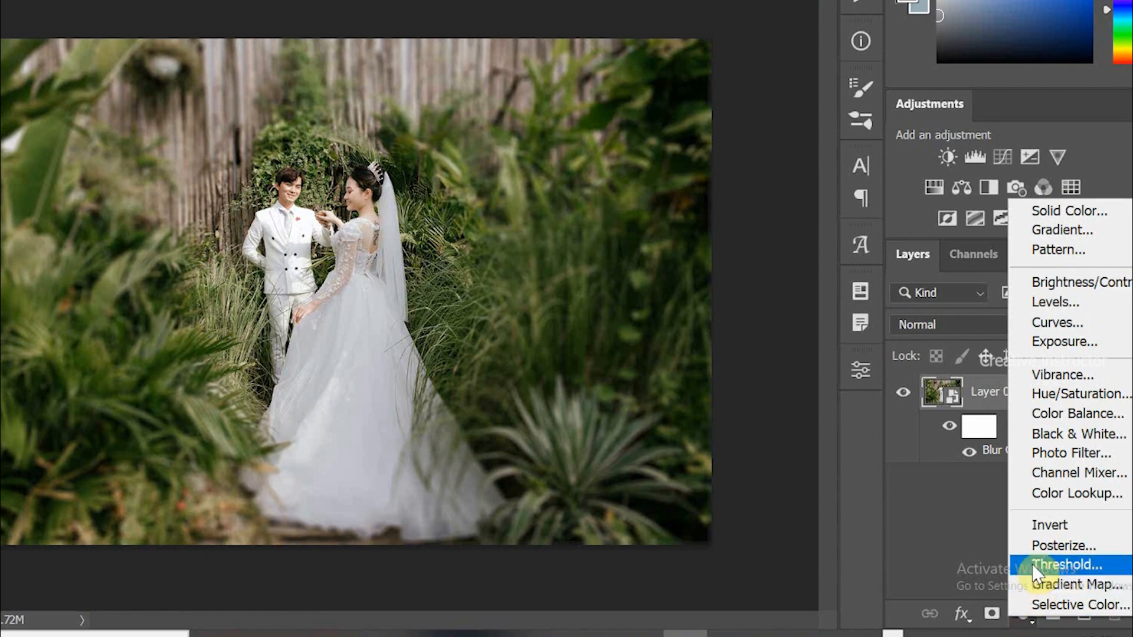
mouse_move(1073, 493)
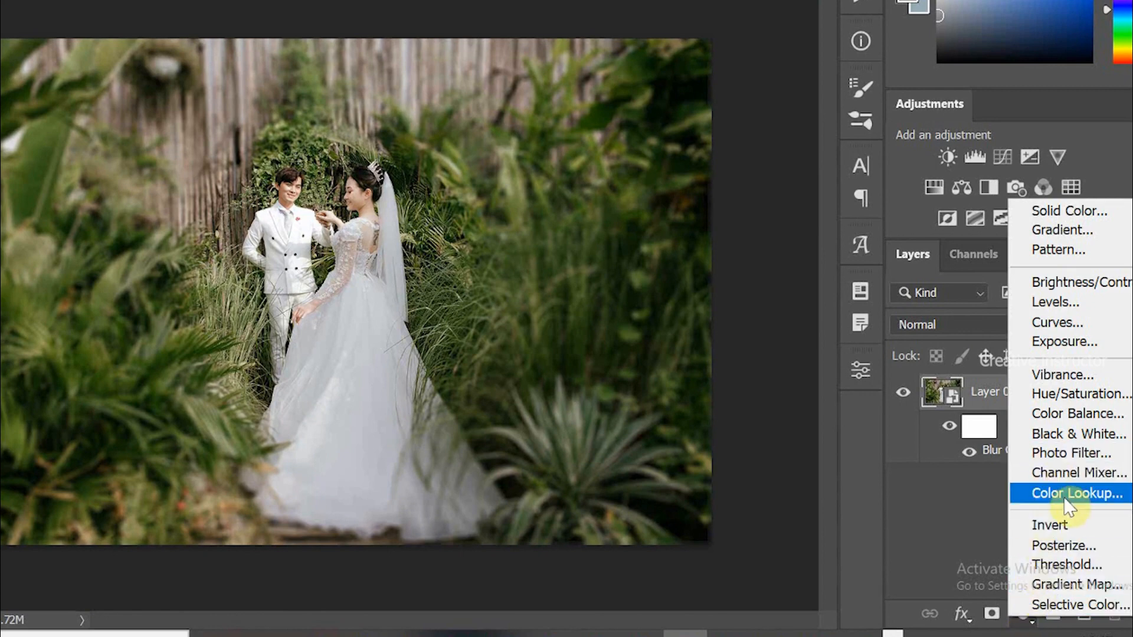
left_click(1072, 493)
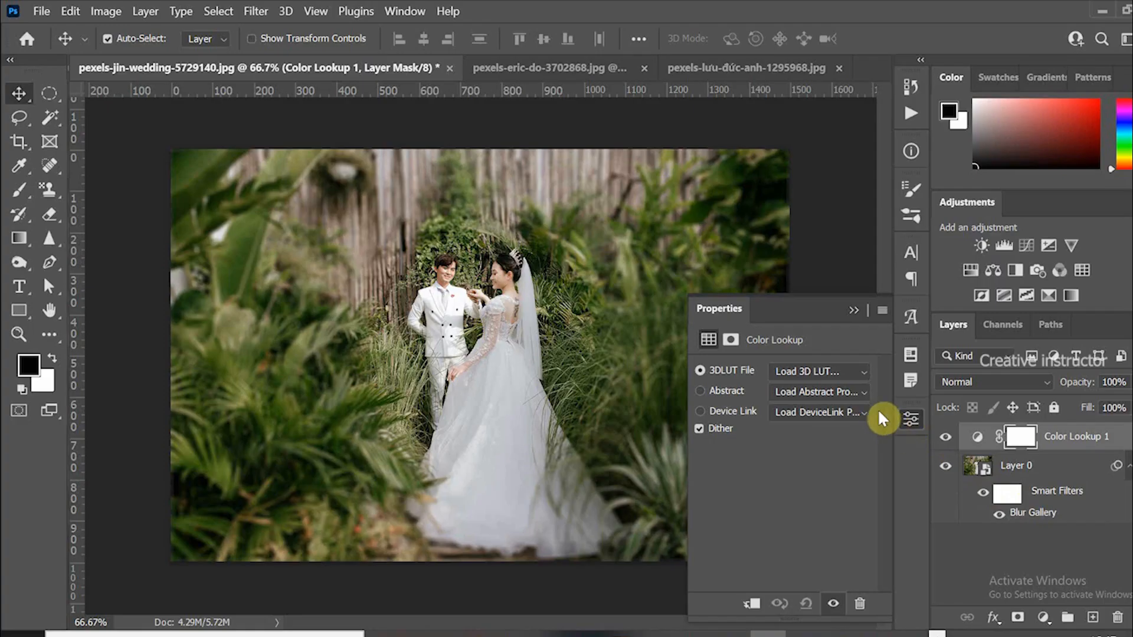
left_click(816, 371)
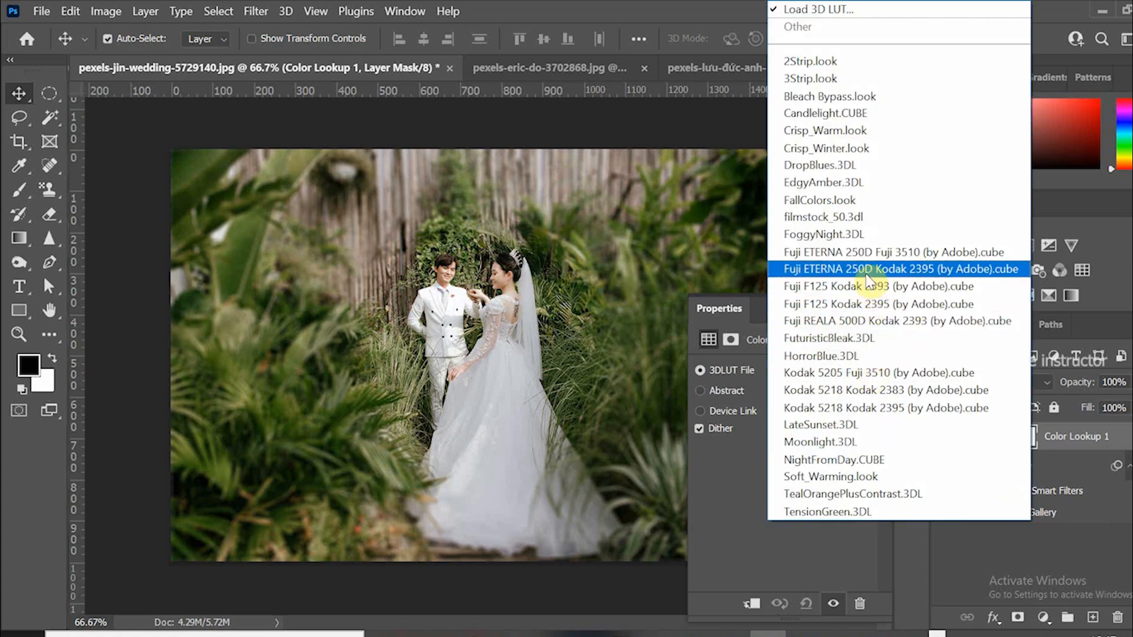
left_click(898, 269)
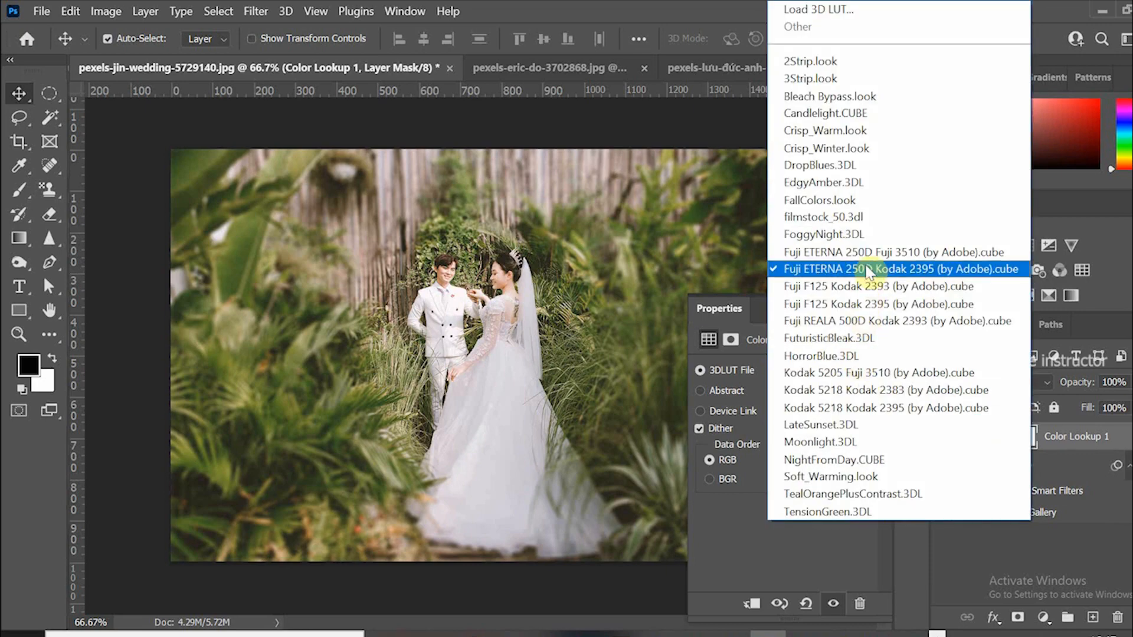
left_click(896, 269)
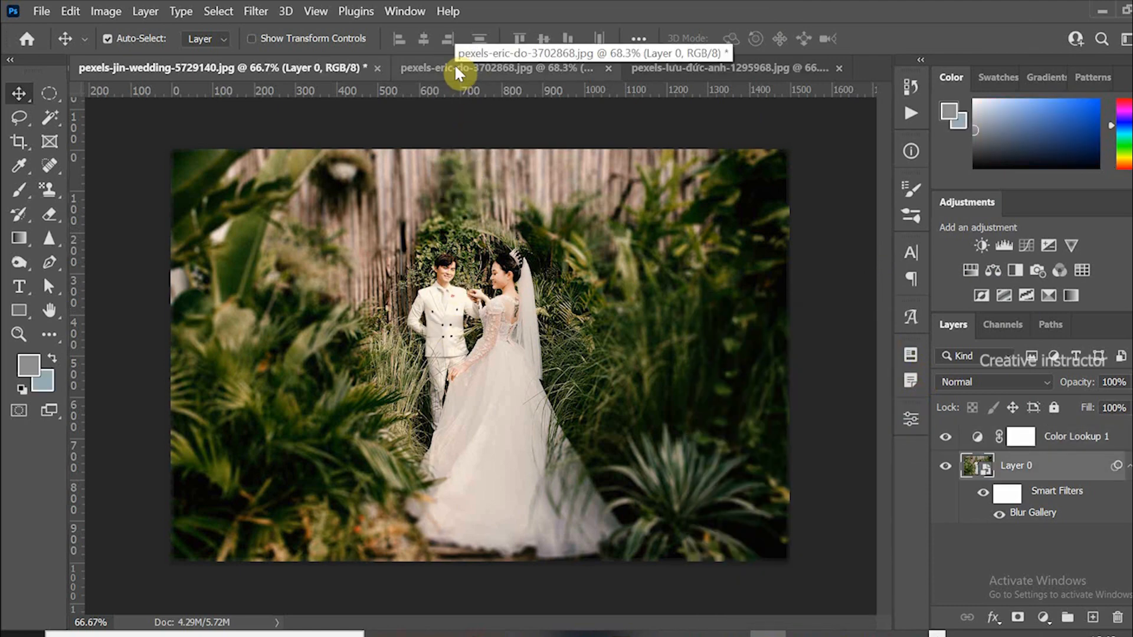
Step: On the beach photo, convert its layer, trial an iris blur, and enable Move tool Auto-Select
left_click(506, 68)
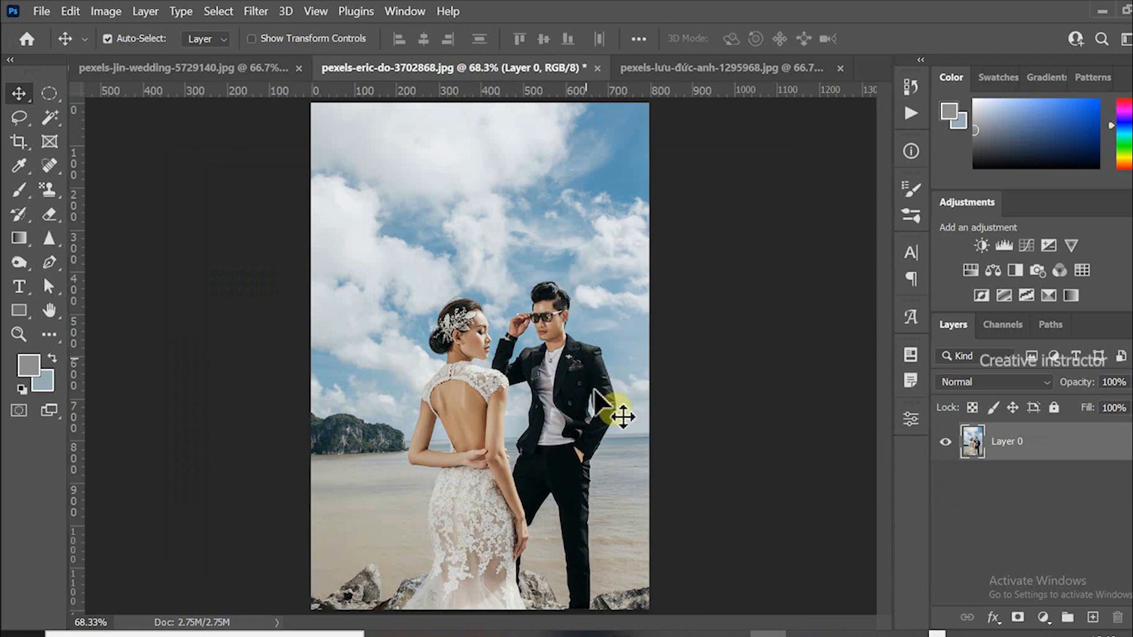
mouse_move(616, 417)
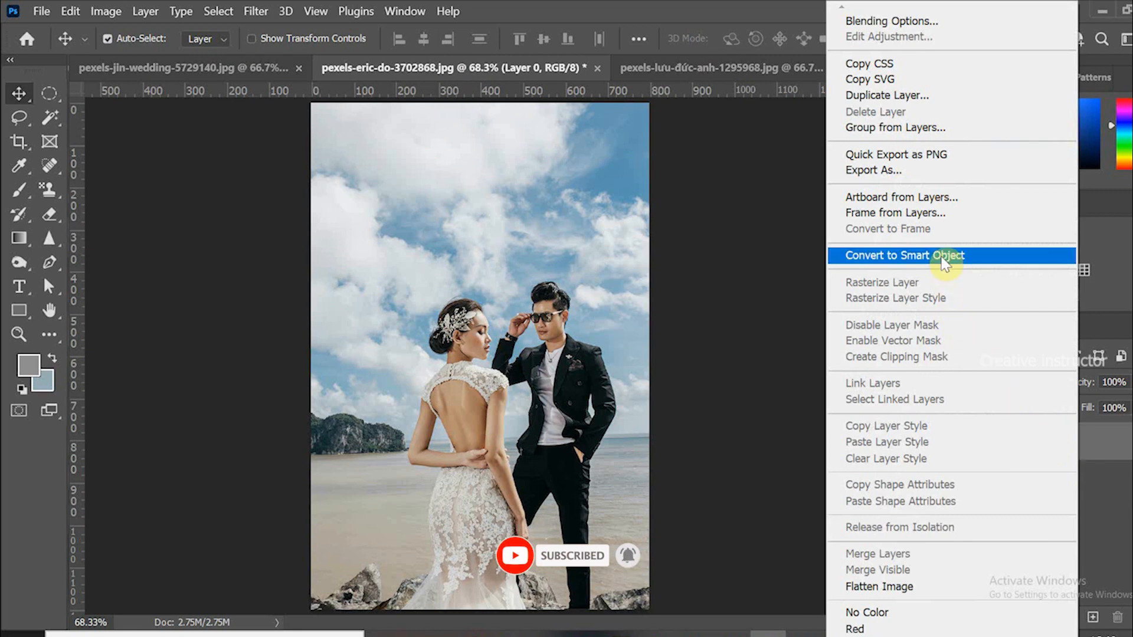
left_click(903, 255)
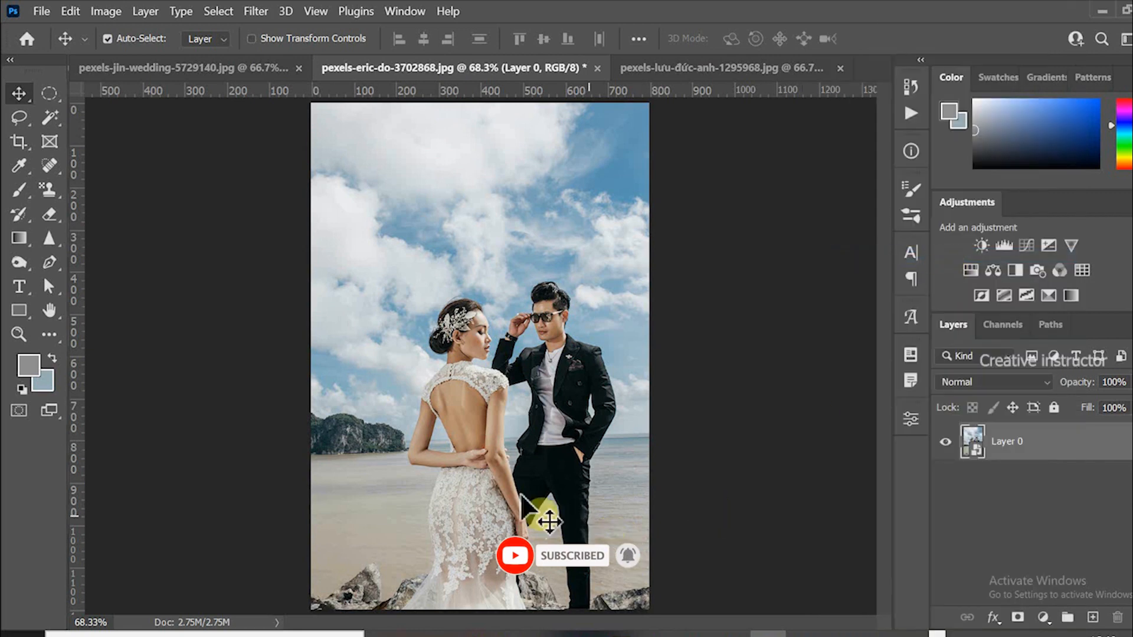
mouse_move(328, 217)
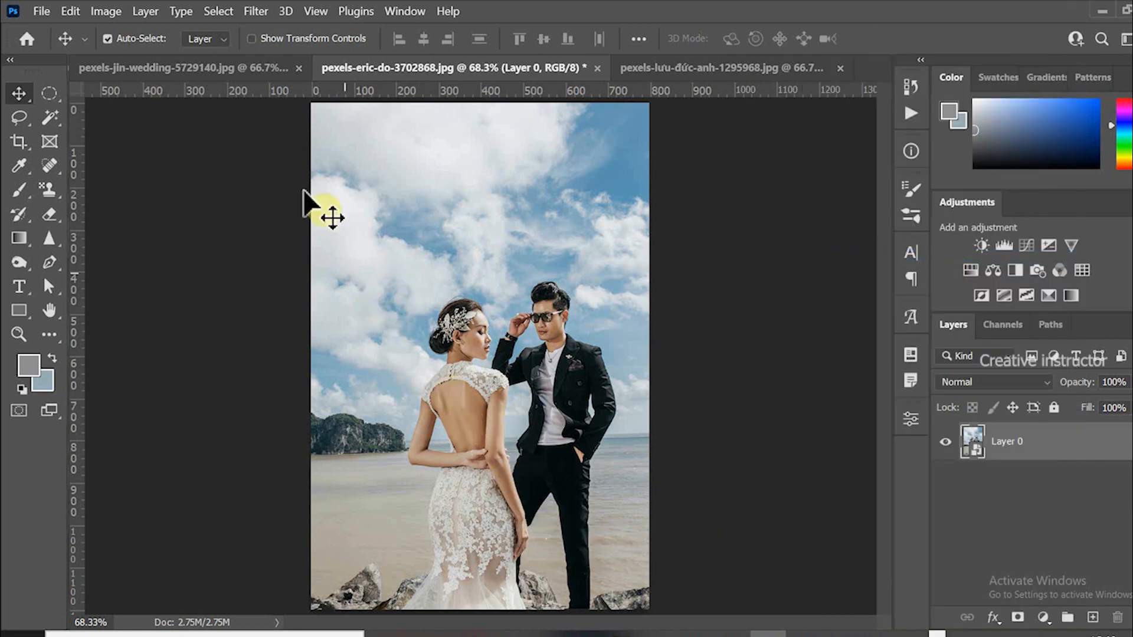
left_click(255, 11)
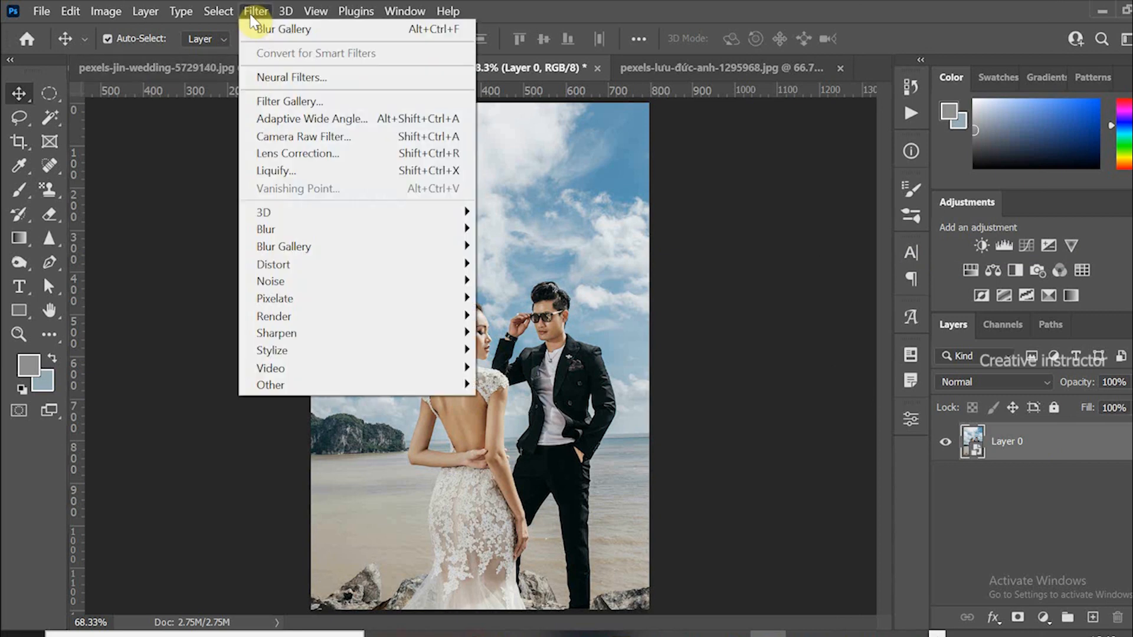
mouse_move(283, 246)
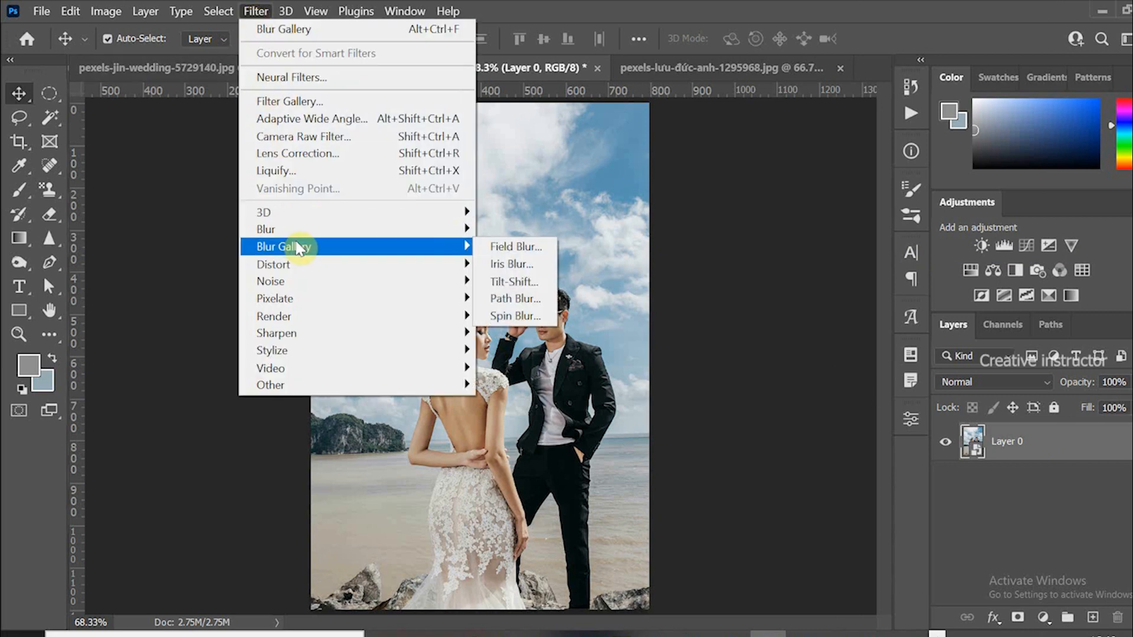
left_click(511, 264)
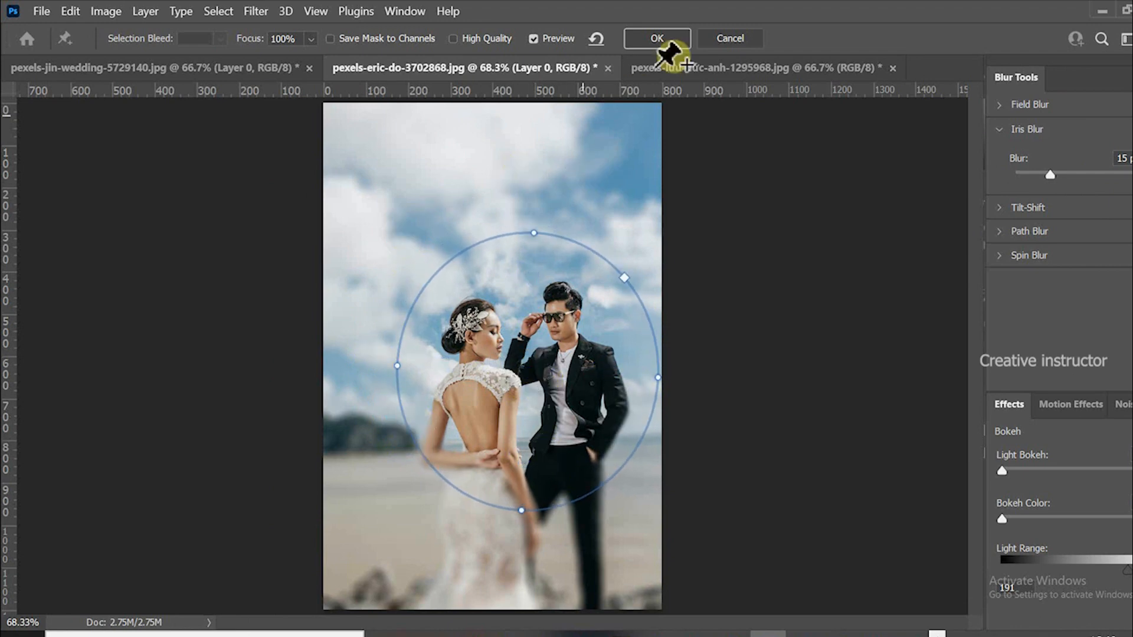
left_click(656, 39)
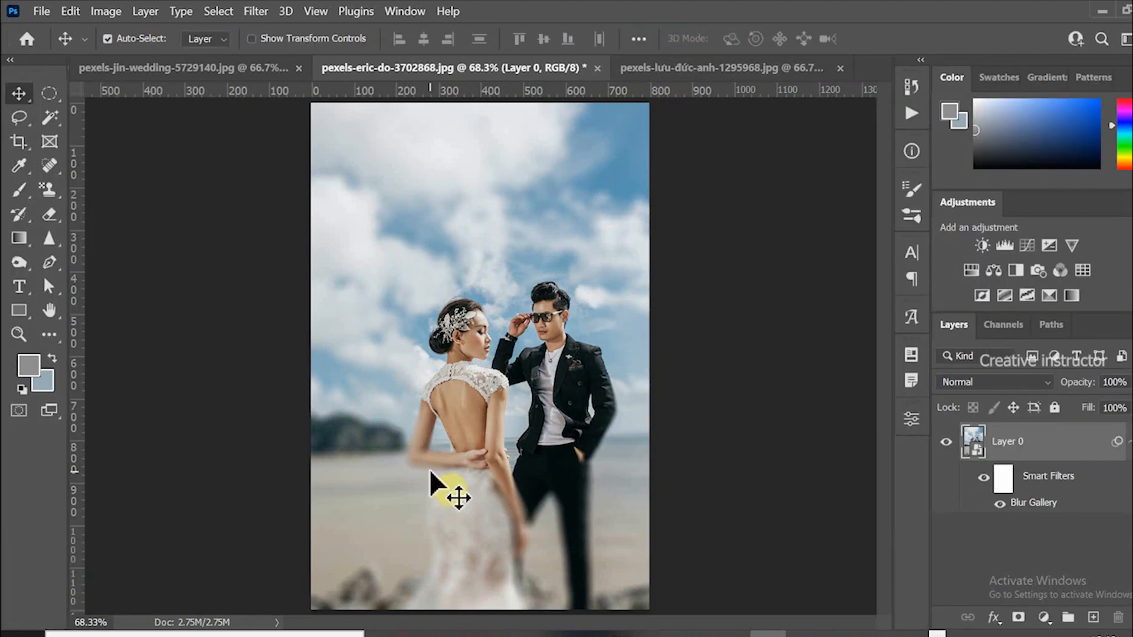
mouse_move(531, 303)
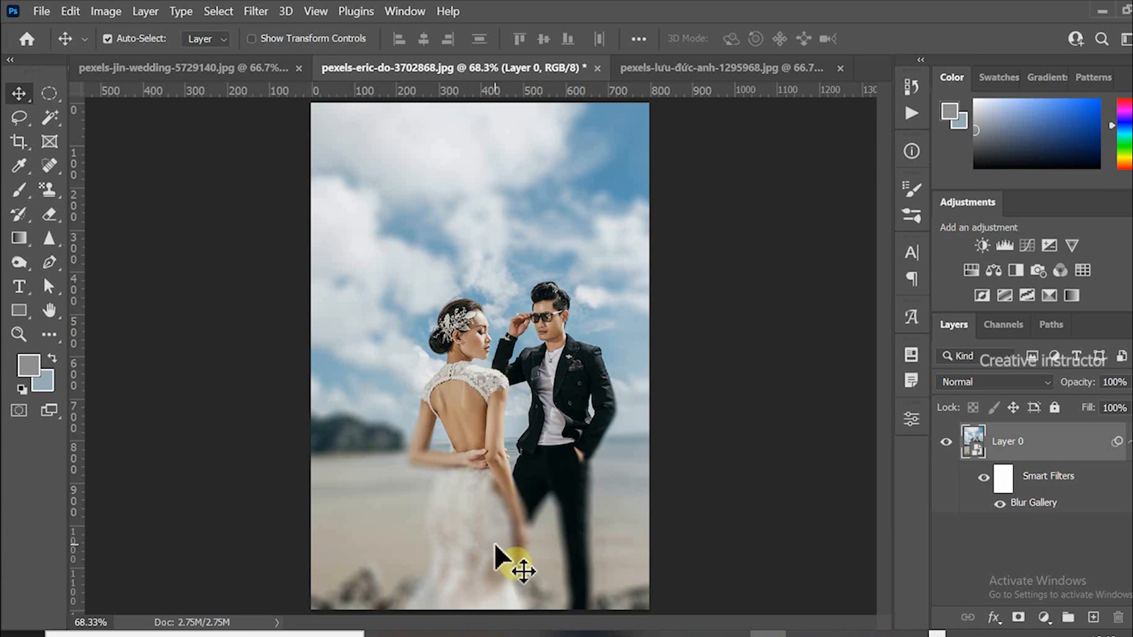
mouse_move(516, 571)
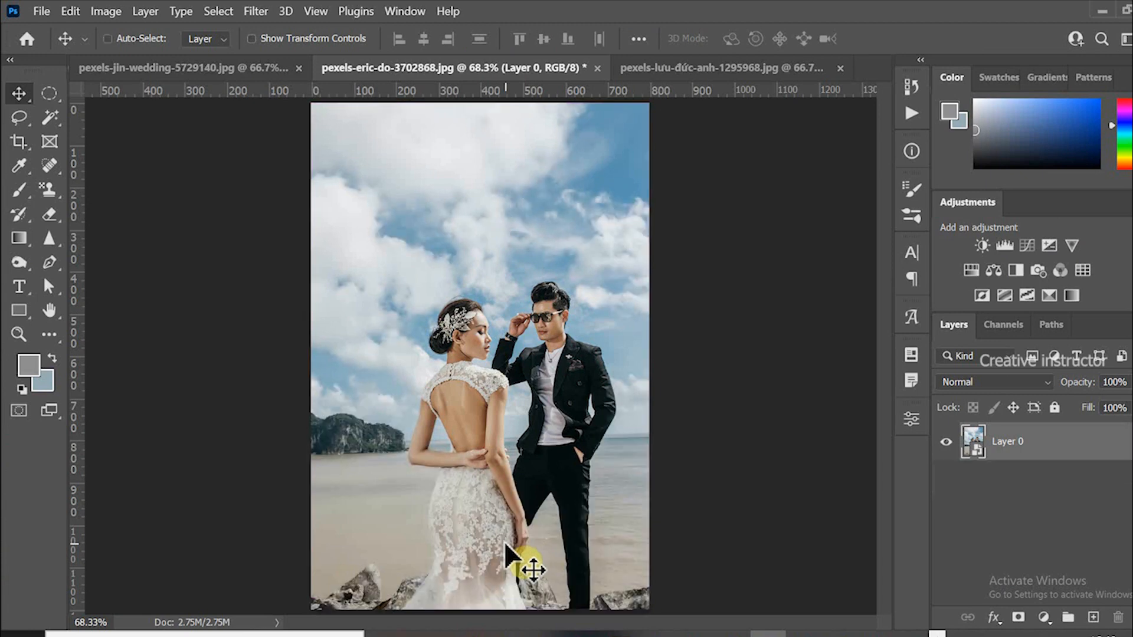
left_click(107, 38)
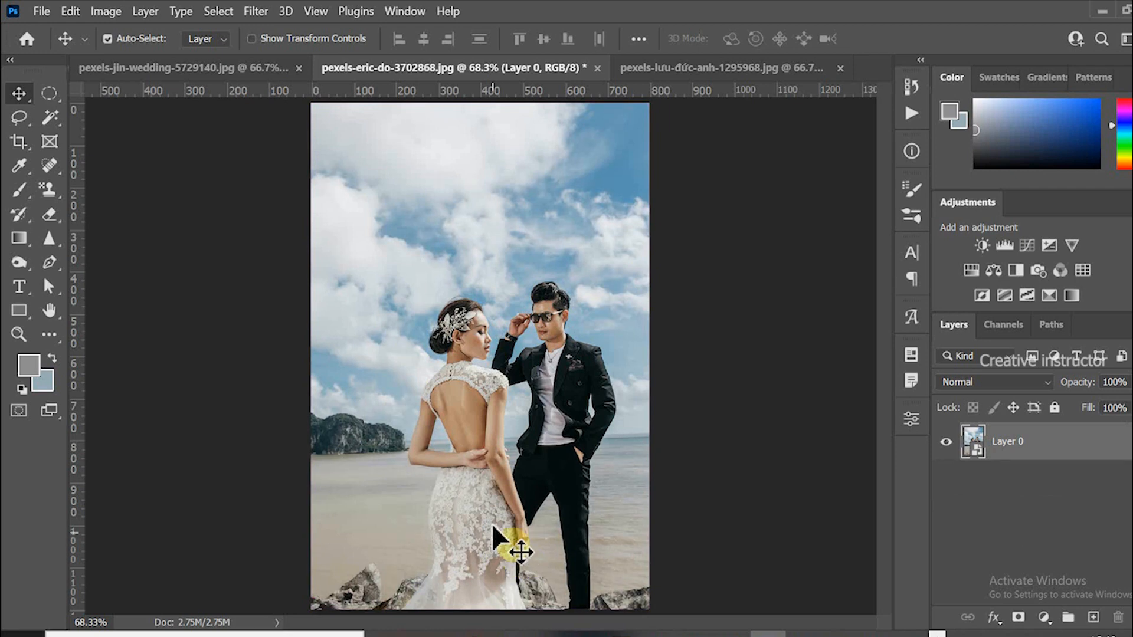
mouse_move(517, 520)
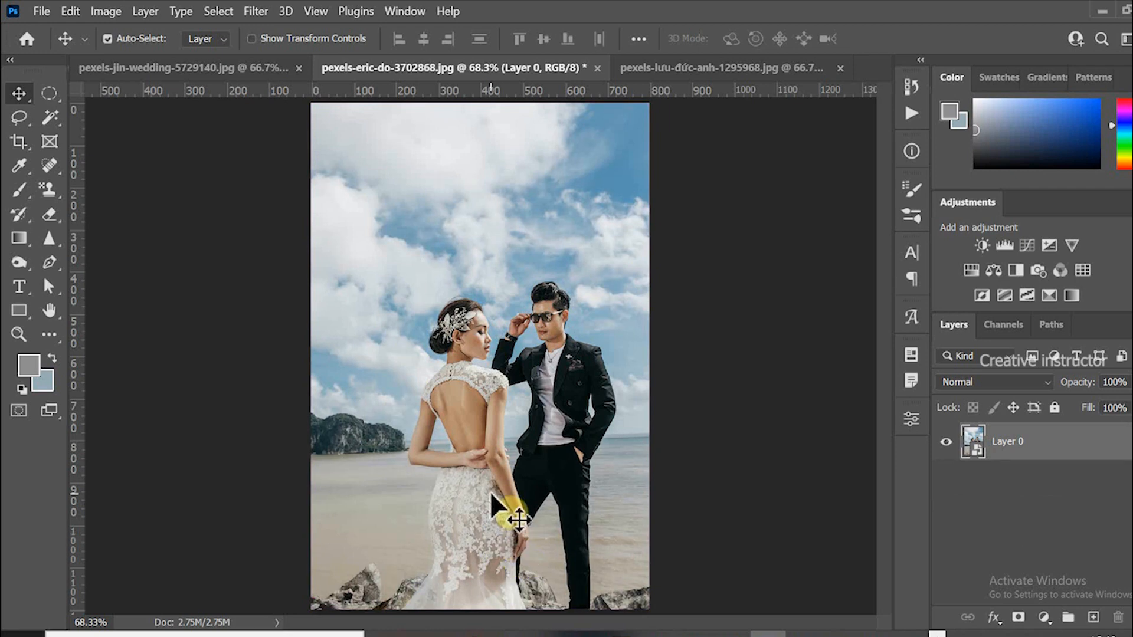
Step: Zoom the beach photo to 100% and duplicate Layer 0 as Layer 0 copy
key("ctrl+z")
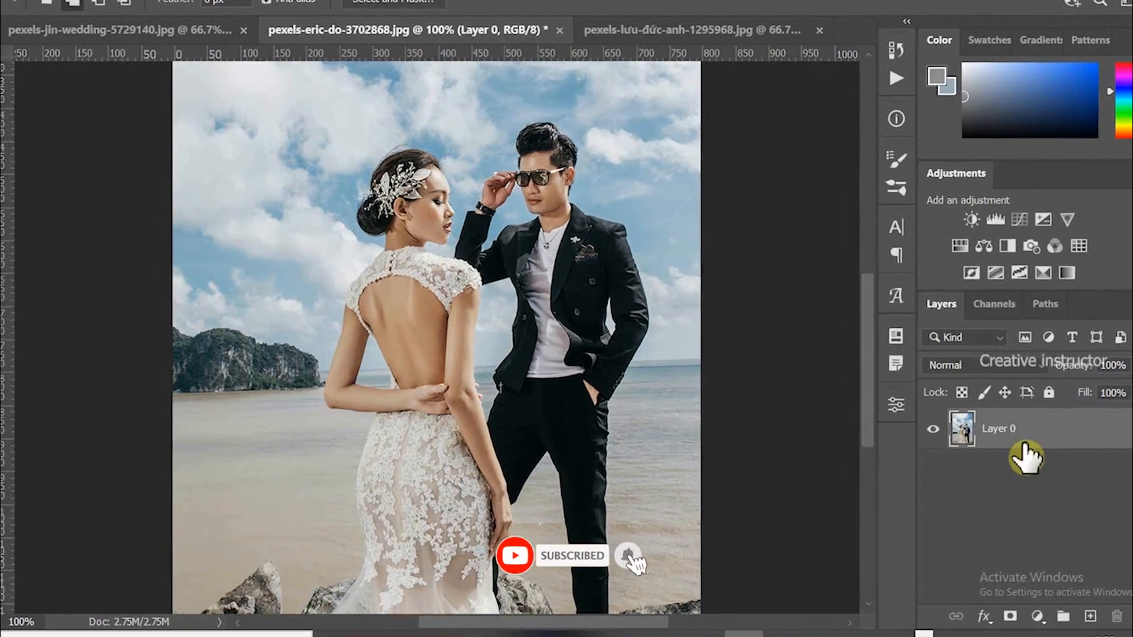
right_click(997, 428)
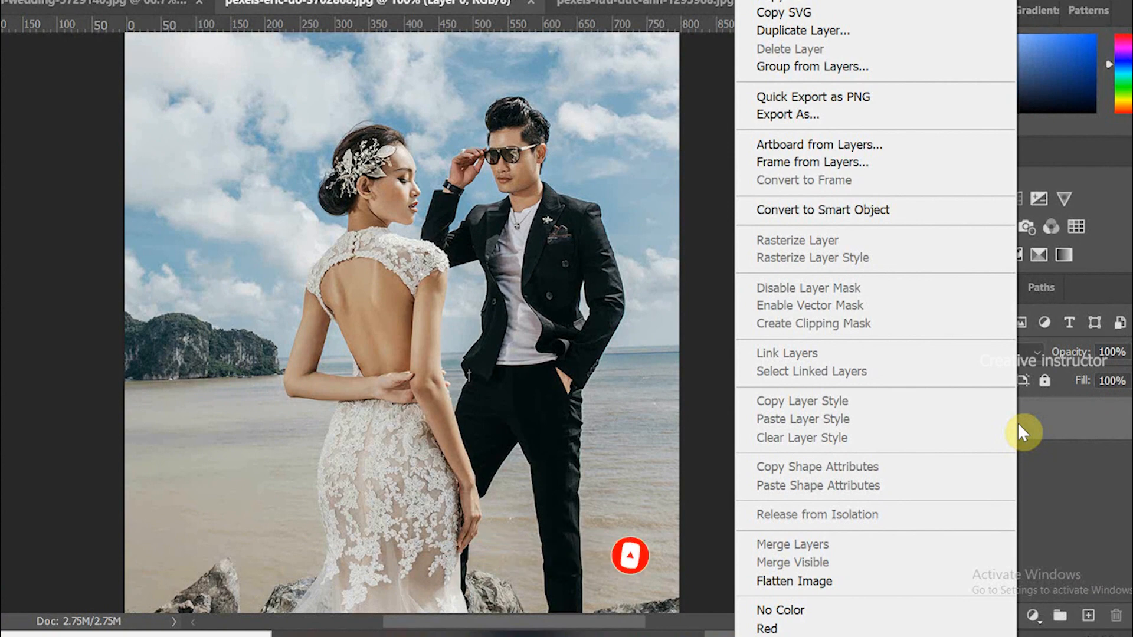
mouse_move(879, 75)
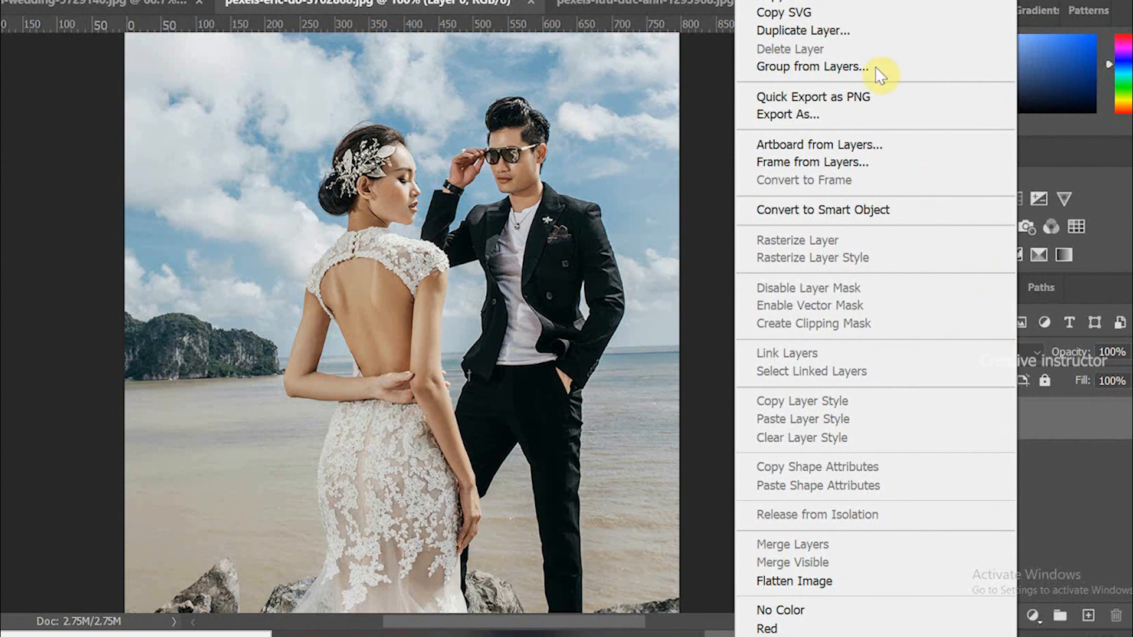
left_click(802, 30)
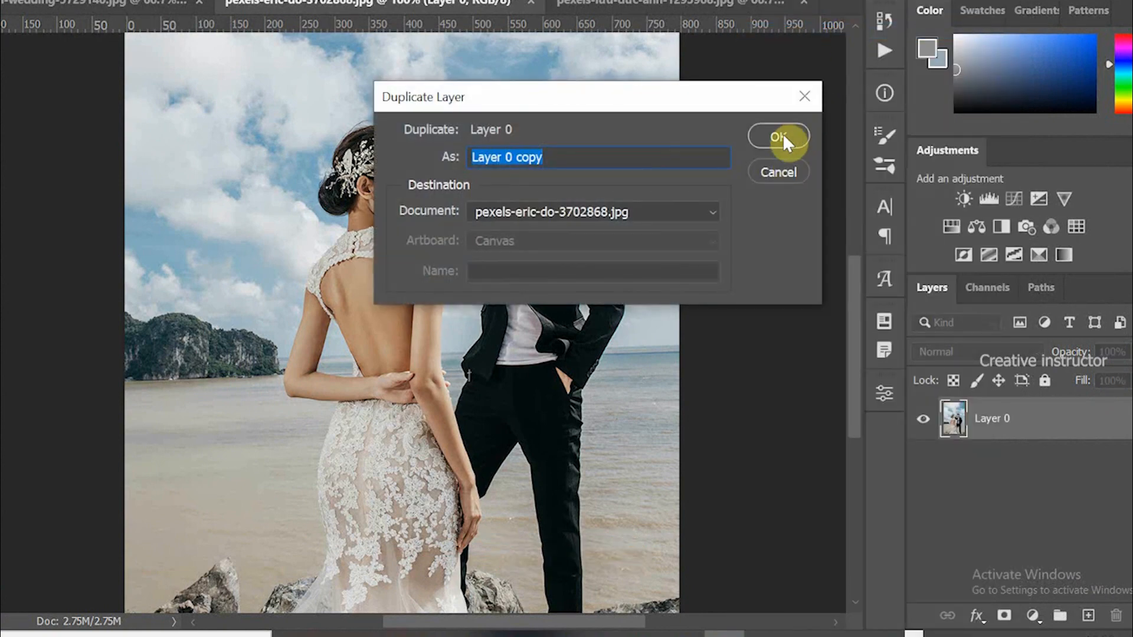
left_click(778, 137)
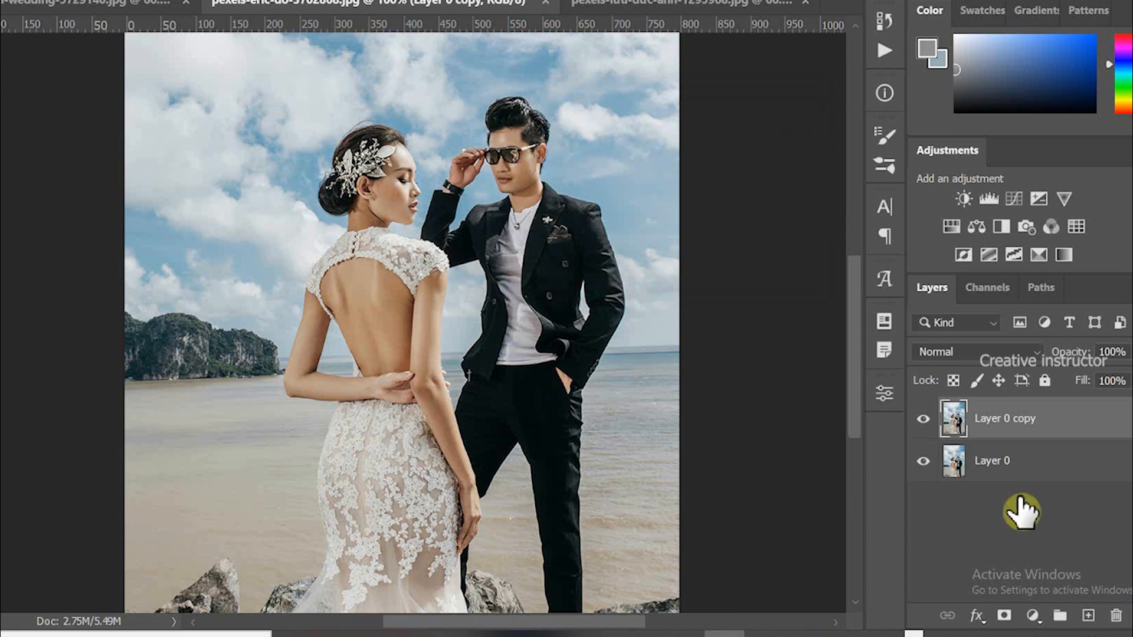
mouse_move(1024, 505)
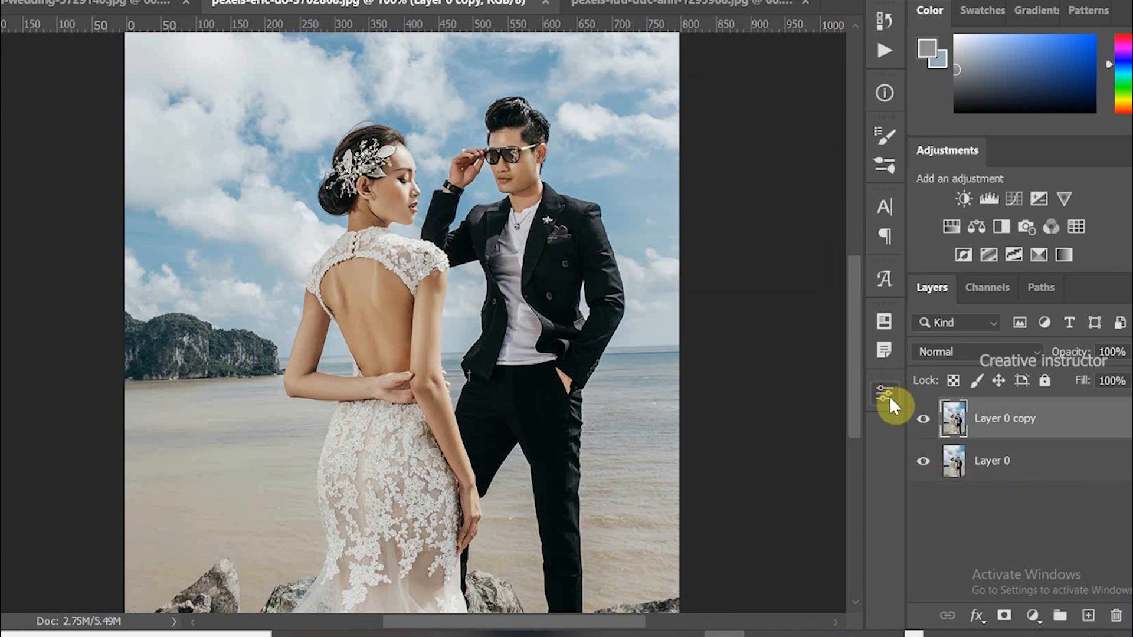
Step: Run Remove Background on Layer 0 copy from Properties and hide Layer 0
left_click(885, 393)
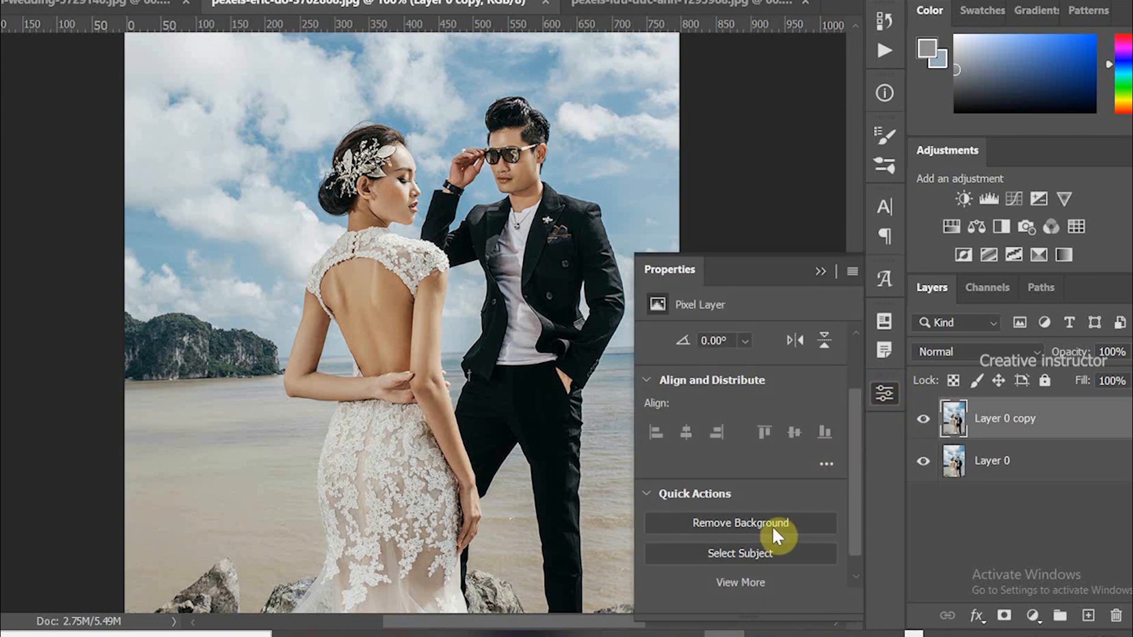
left_click(739, 524)
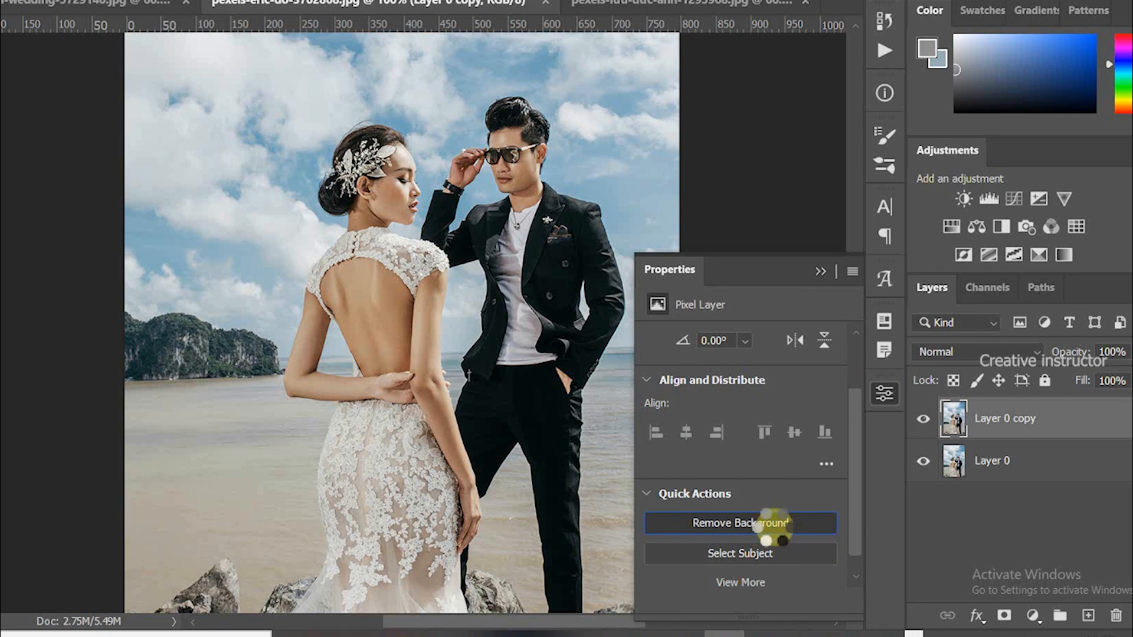
left_click(739, 523)
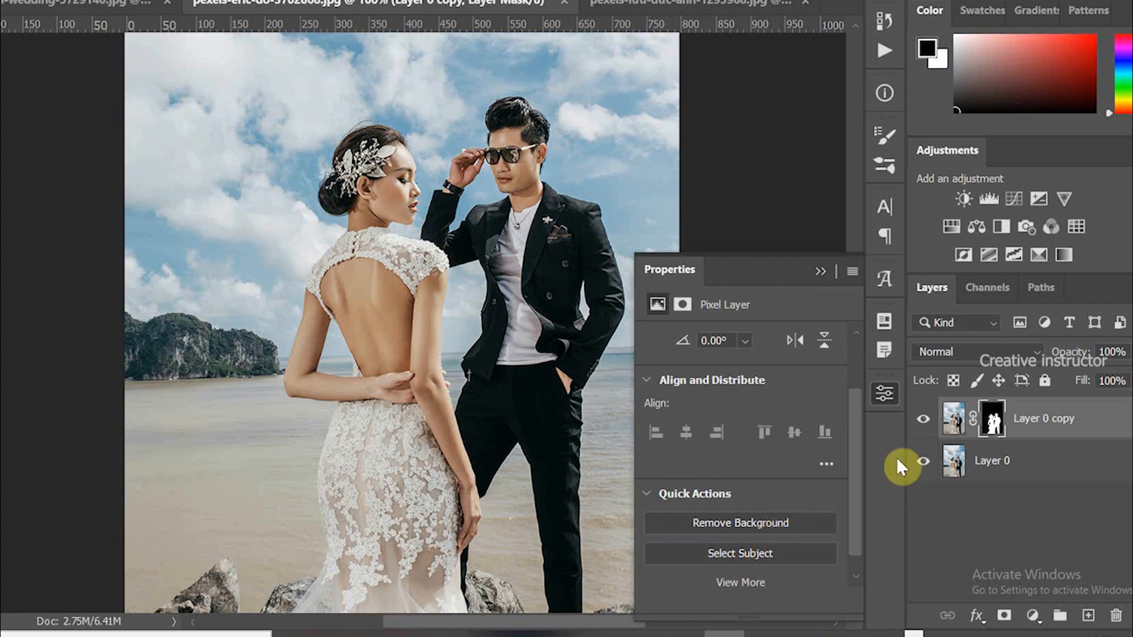
mouse_move(923, 460)
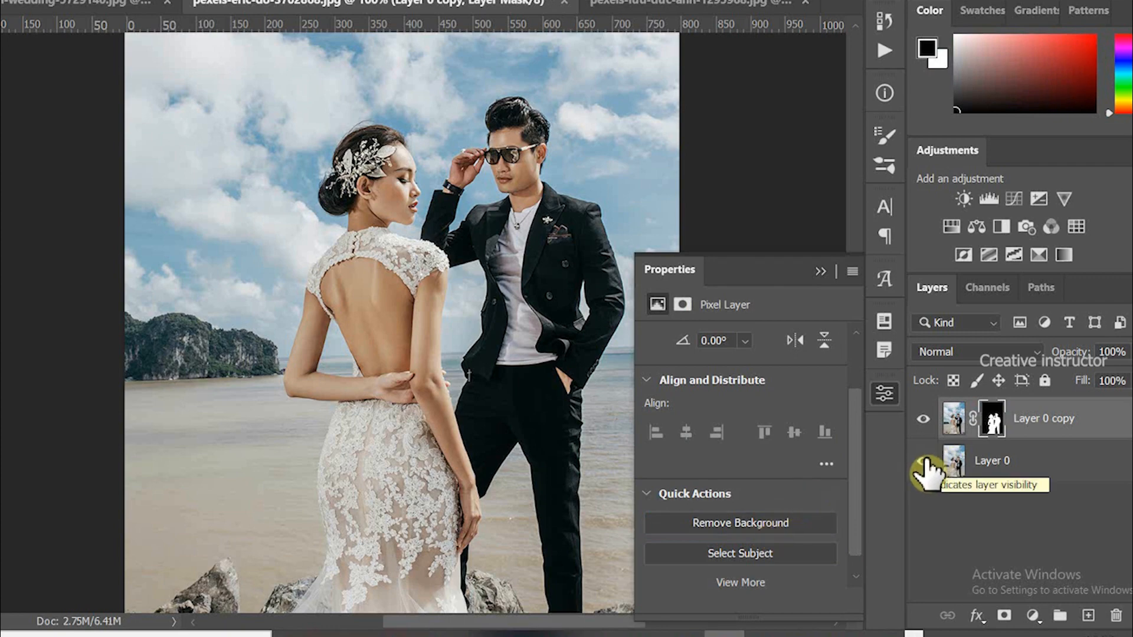
left_click(923, 460)
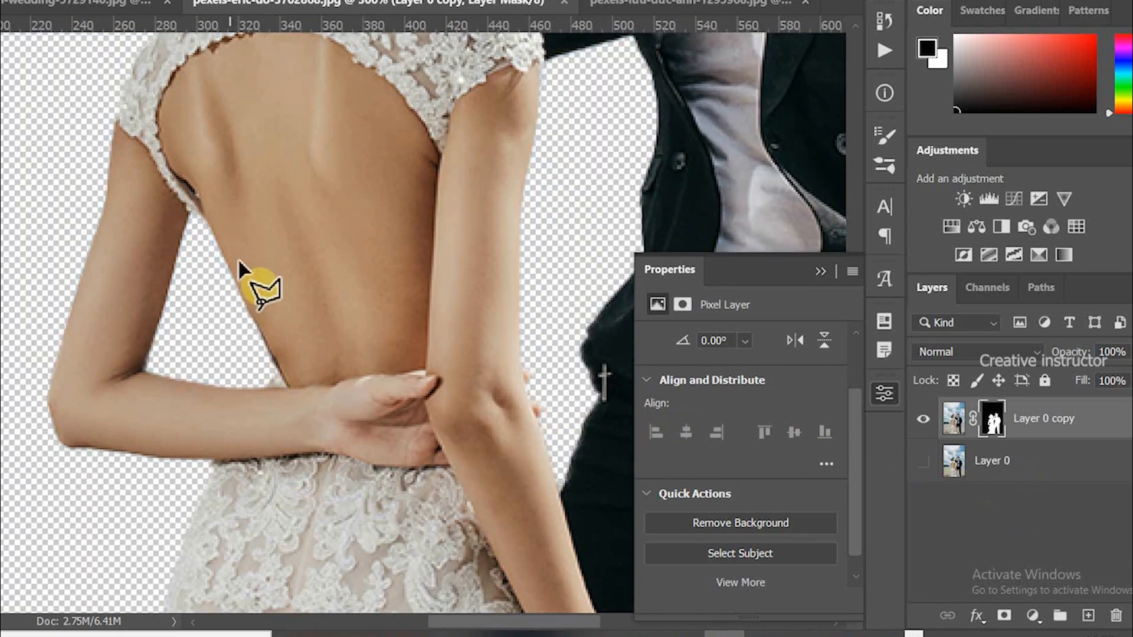
Step: Target Layer 0 copy's mask and fill the arm-gap selection beside the bride's back
left_click(992, 418)
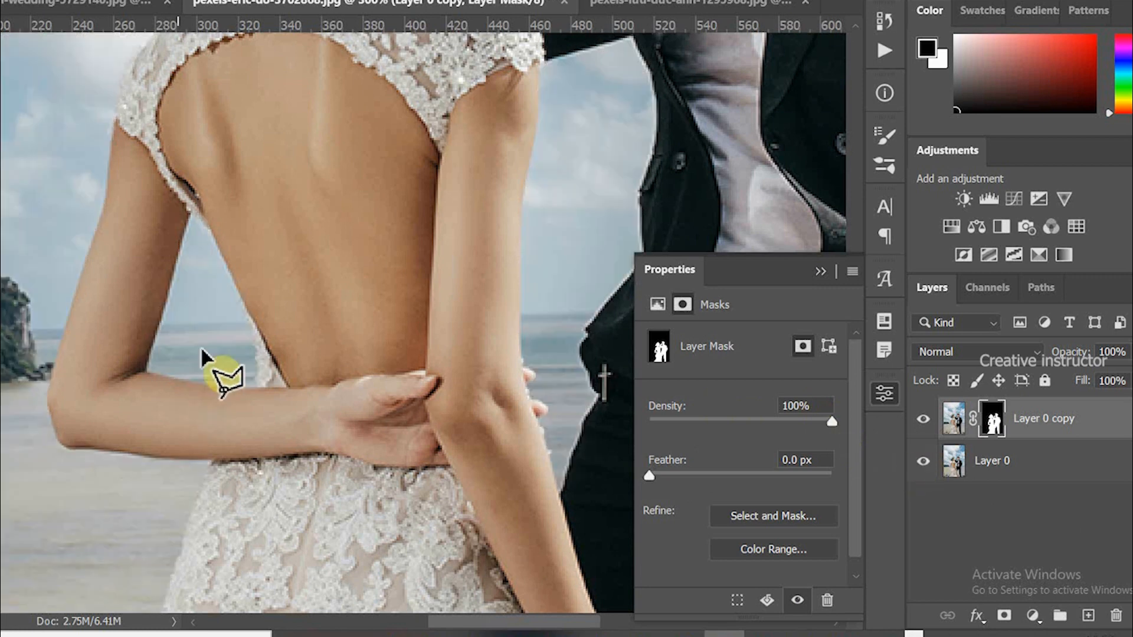
mouse_move(260, 317)
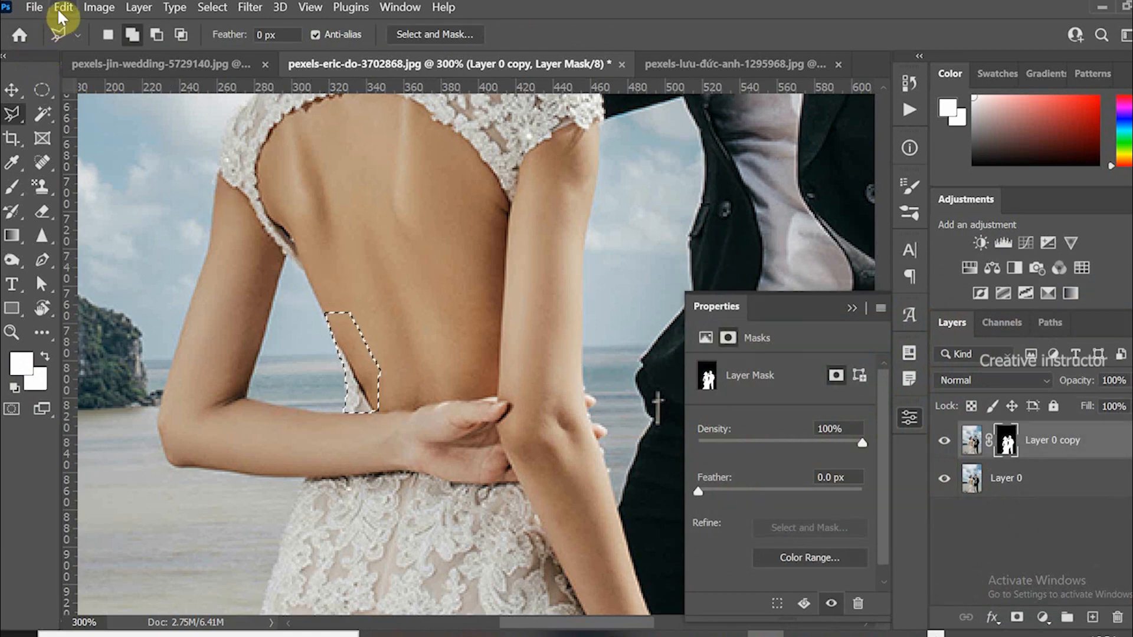
left_click(63, 7)
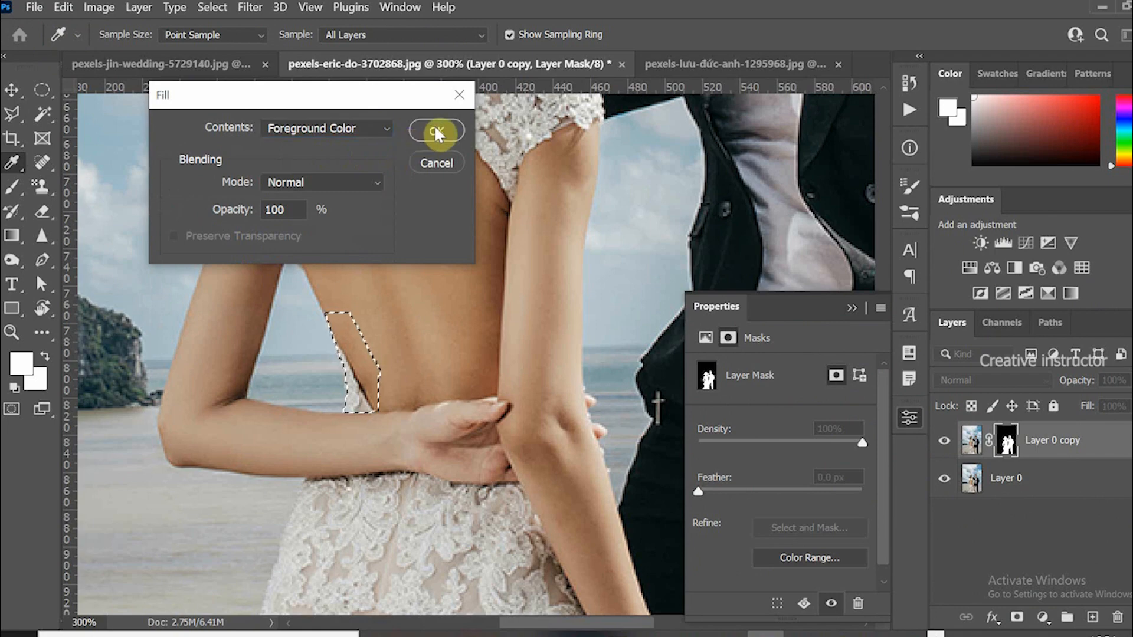
left_click(436, 132)
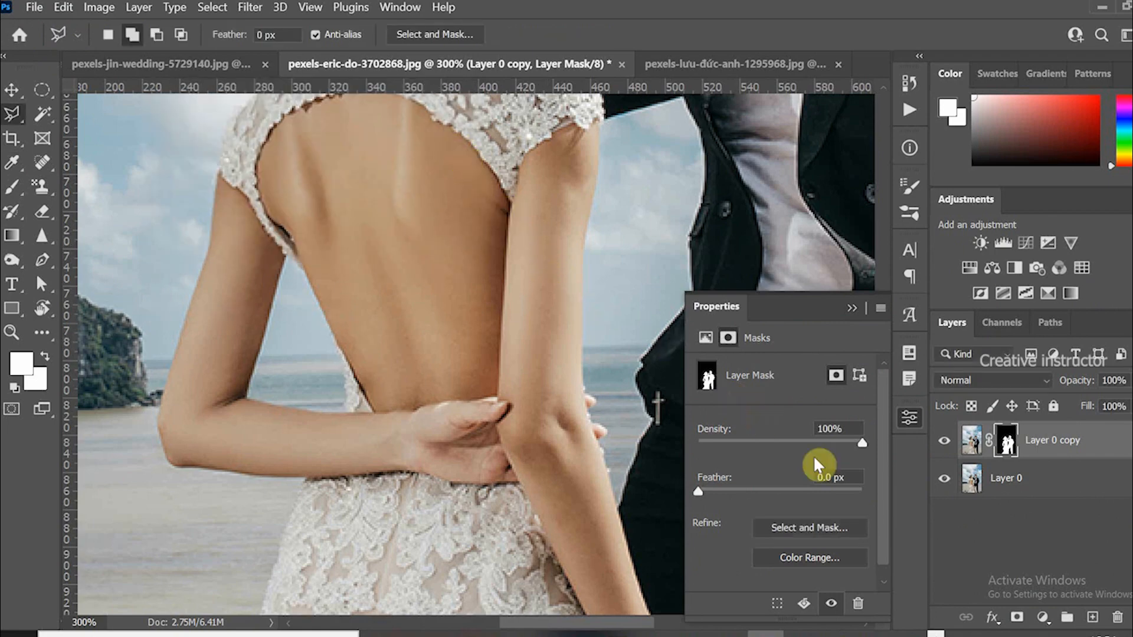
left_click(943, 477)
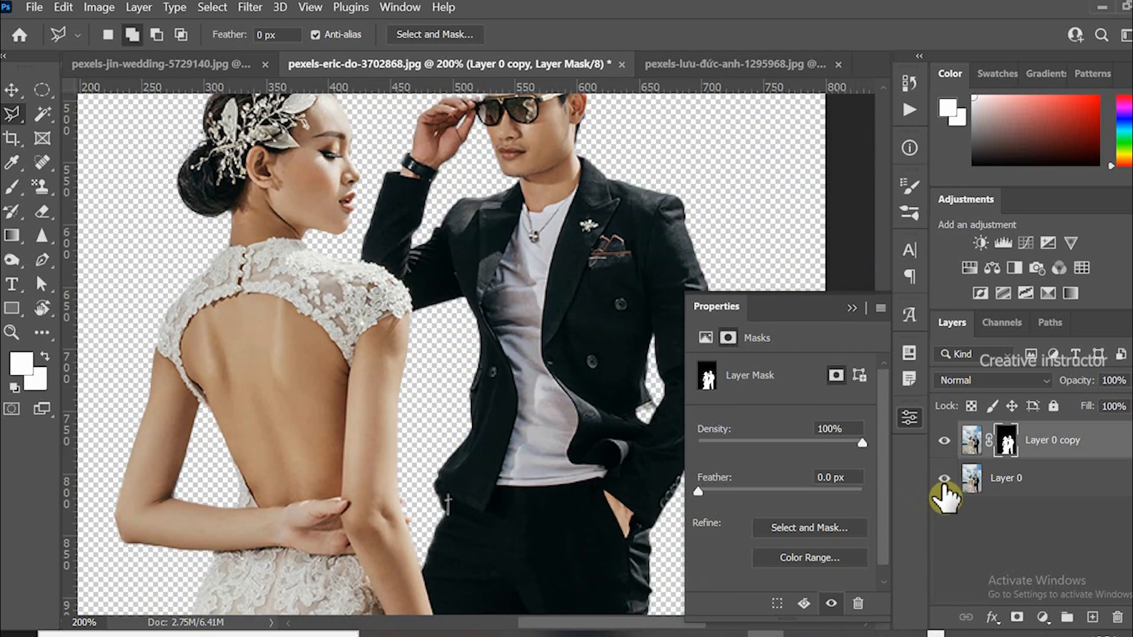
Step: Show Layer 0, load the copy's mask as a selection, hide the copy, activate Layer 0
left_click(944, 479)
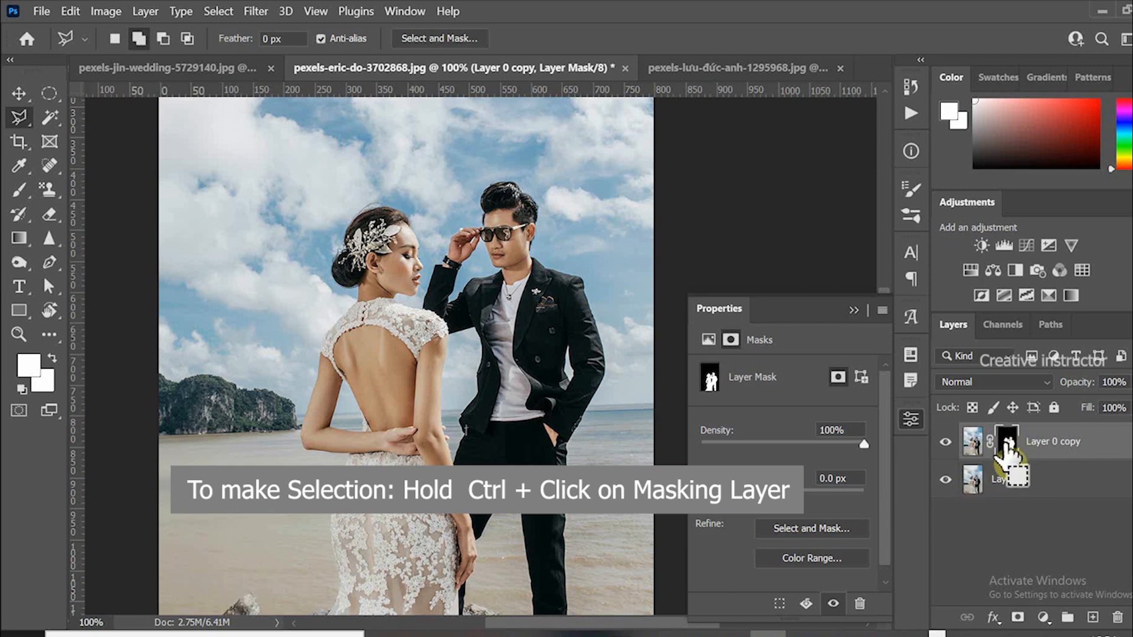
left_click(1005, 442)
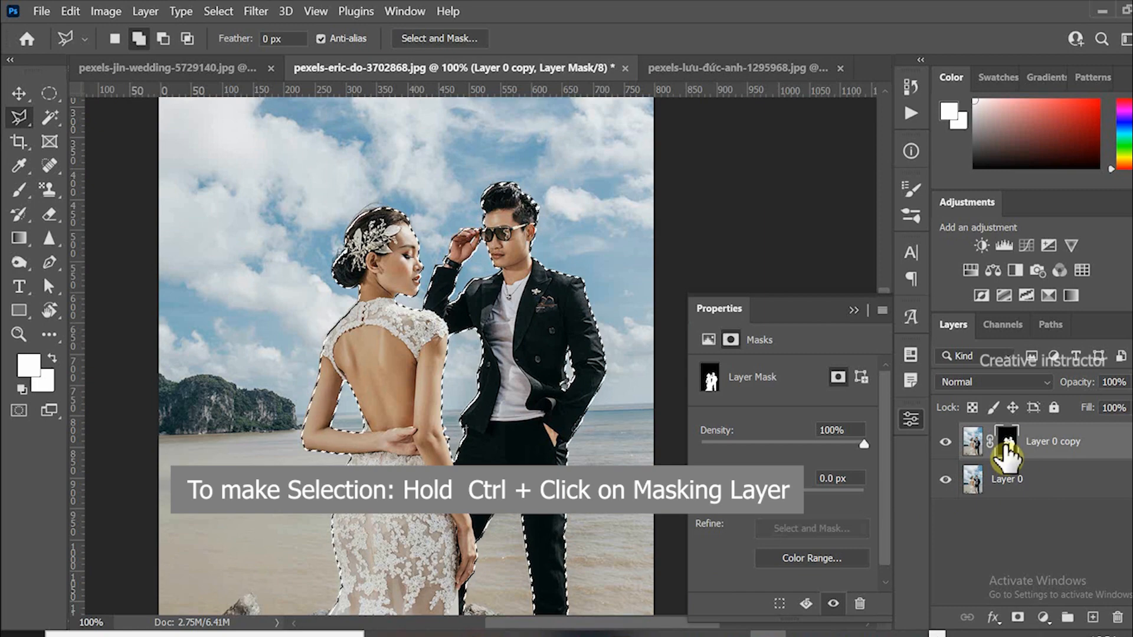
left_click(1005, 441)
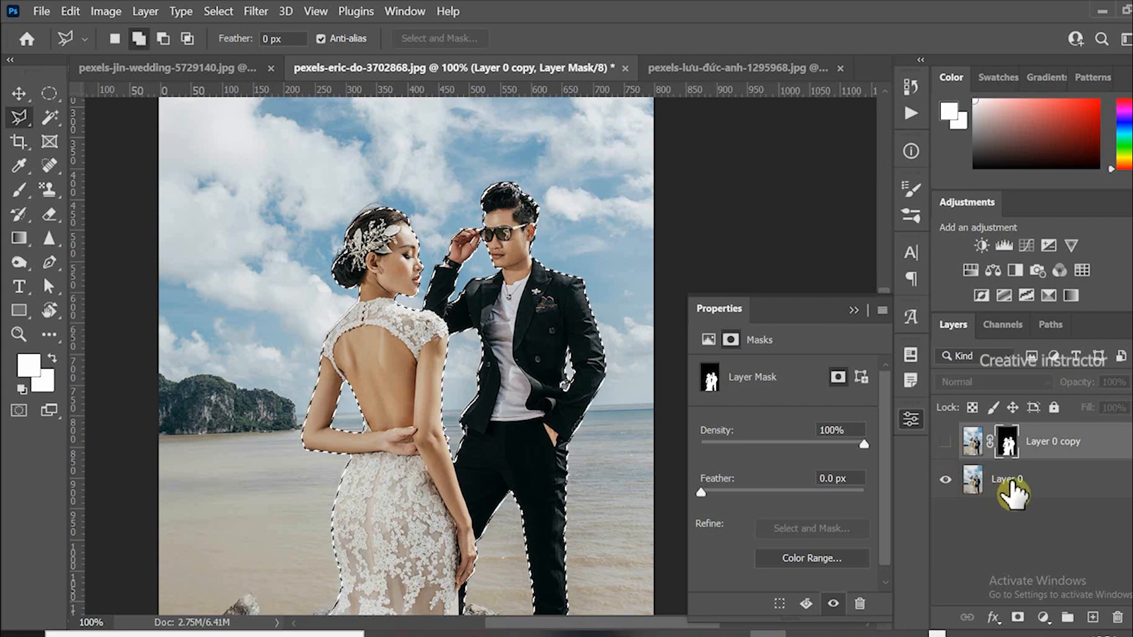
left_click(1007, 479)
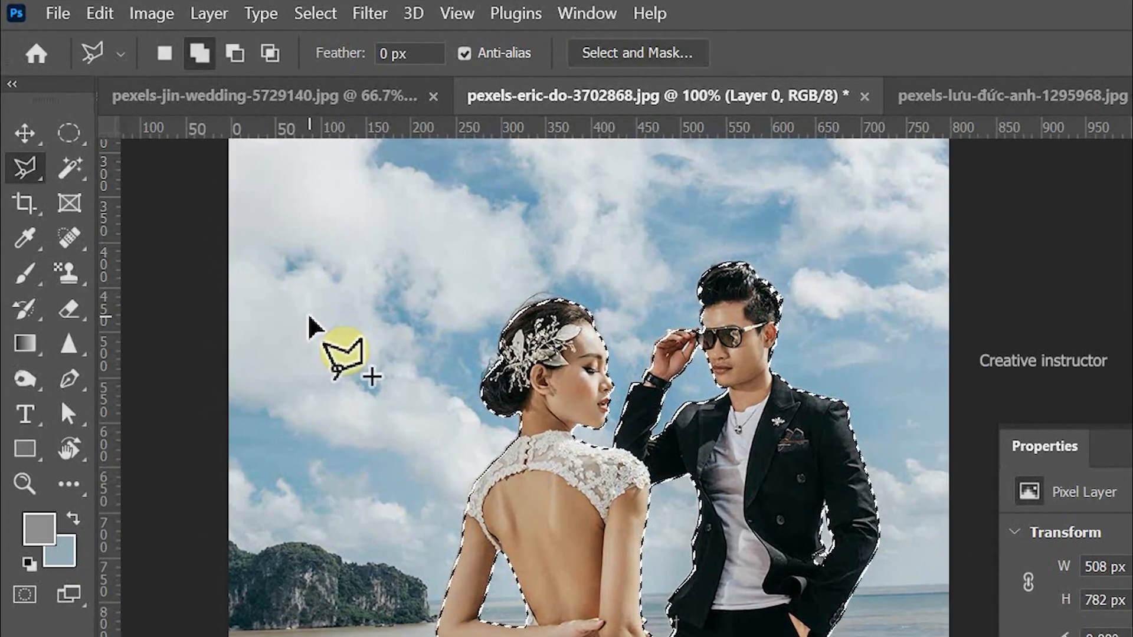
Step: Grow the couple's selection on Layer 0 by 5 px using Select > Modify > Expand
left_click(315, 13)
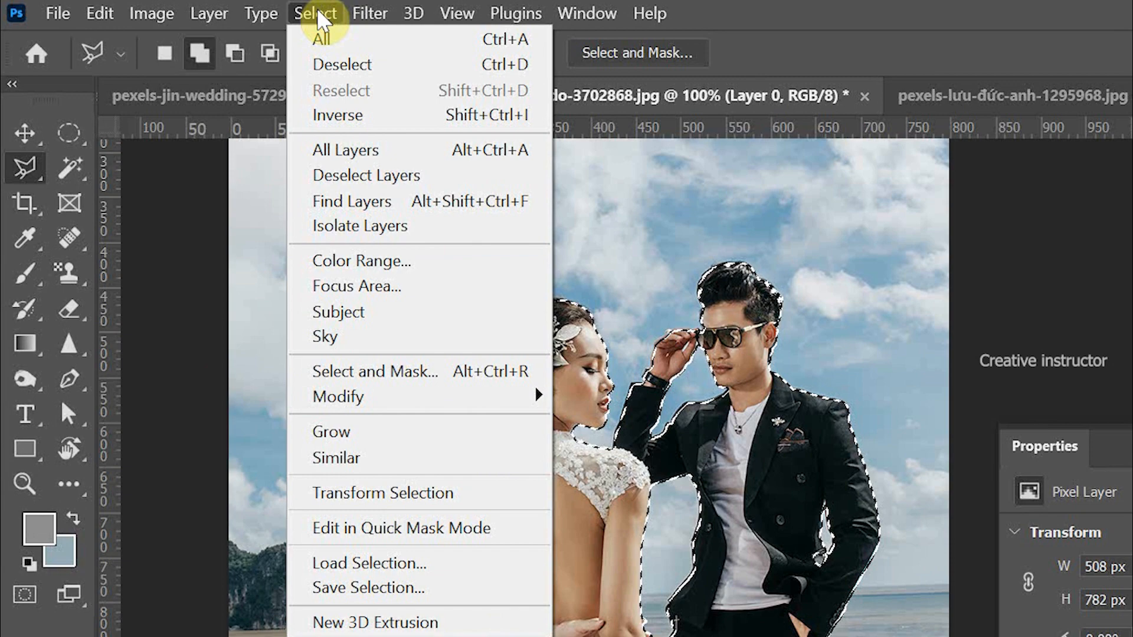
mouse_move(376, 371)
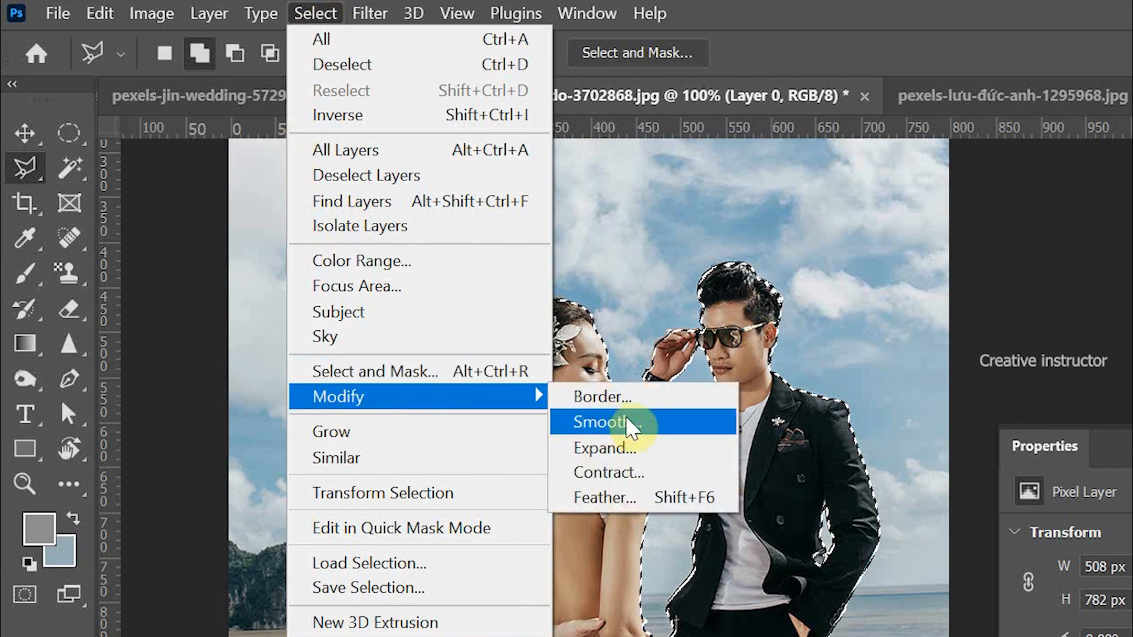
left_click(604, 448)
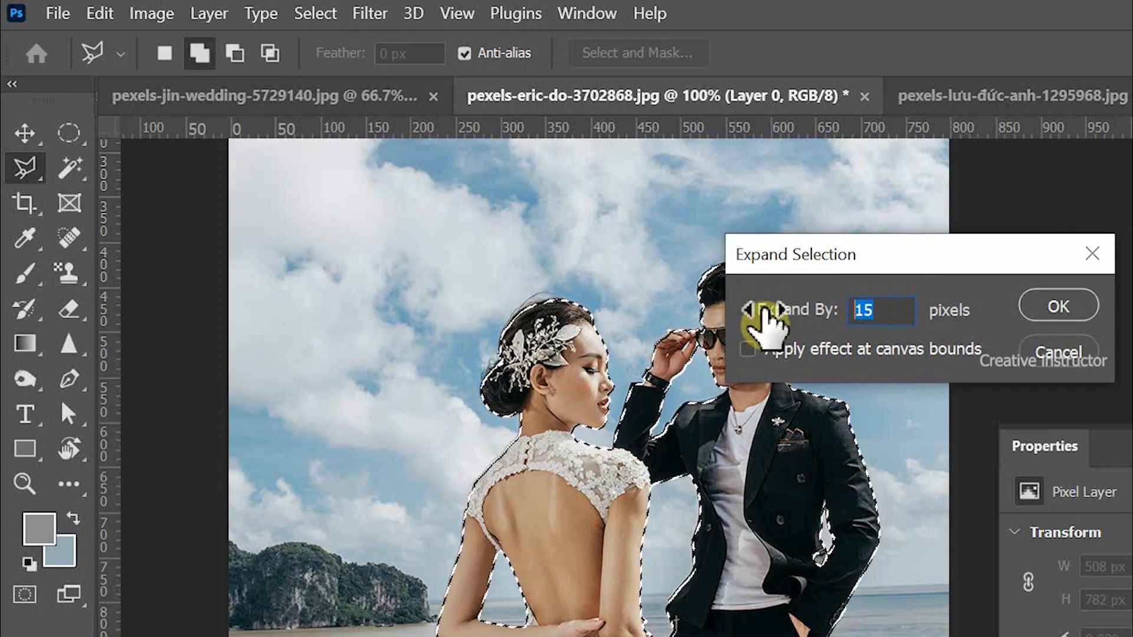
type("5")
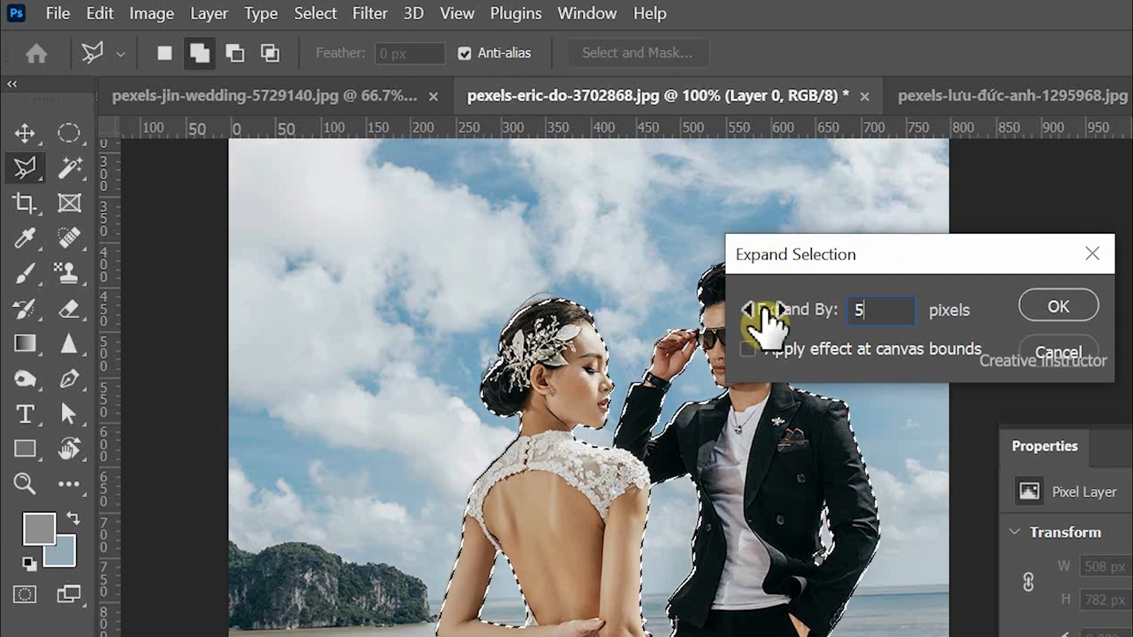
left_click(1057, 306)
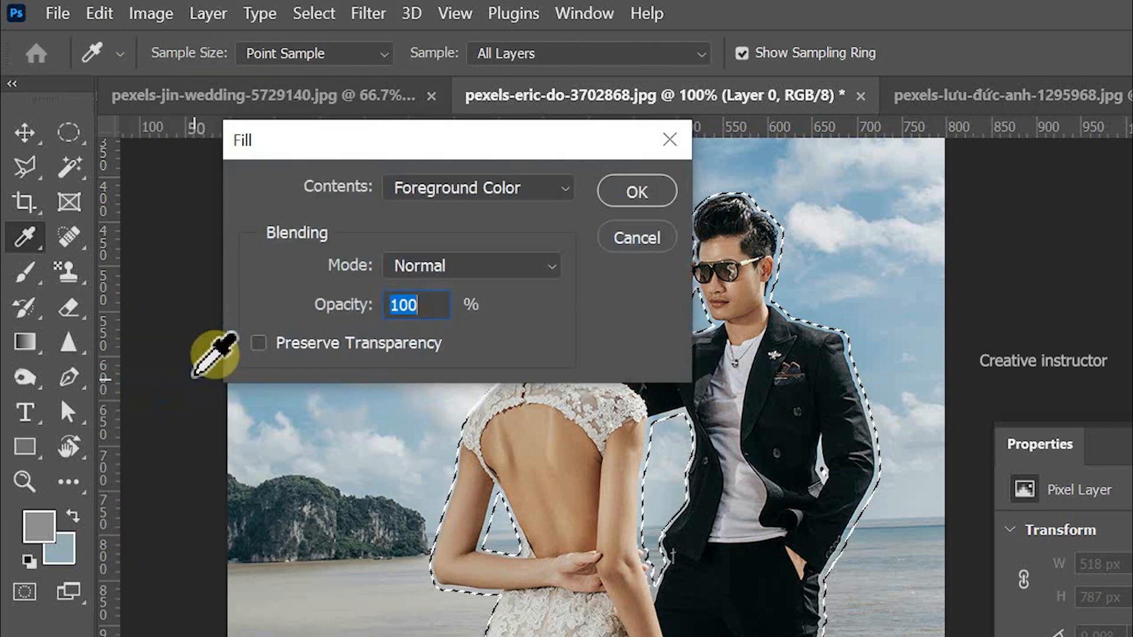
Step: Content-Aware Fill the expanded selection to erase the couple from Layer 0's beach
left_click(477, 187)
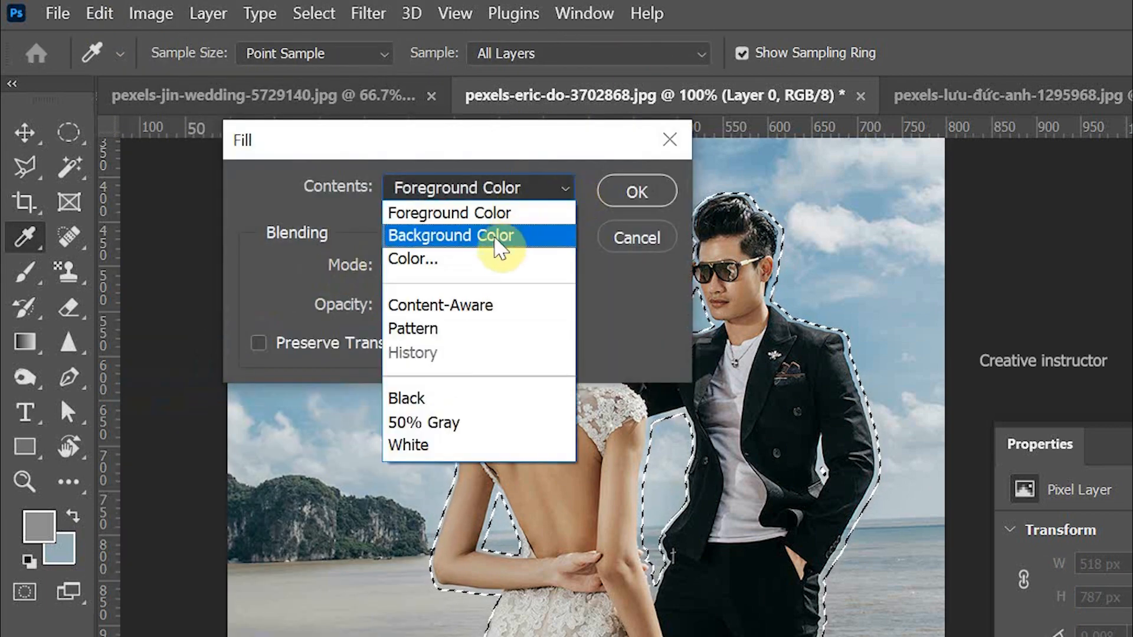
left_click(440, 305)
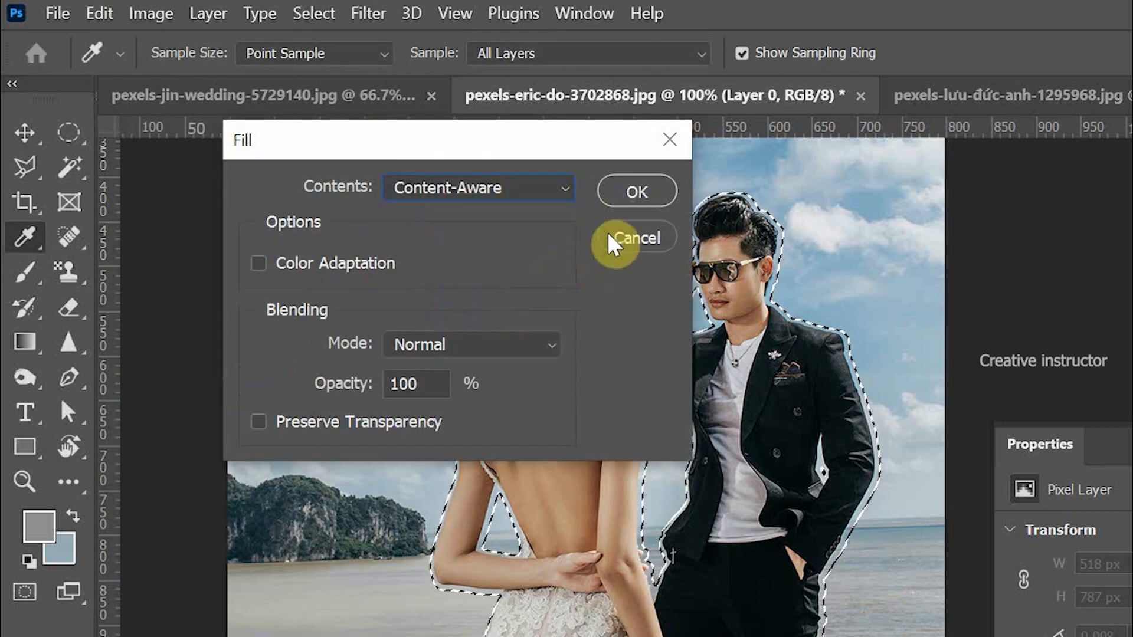
mouse_move(636, 191)
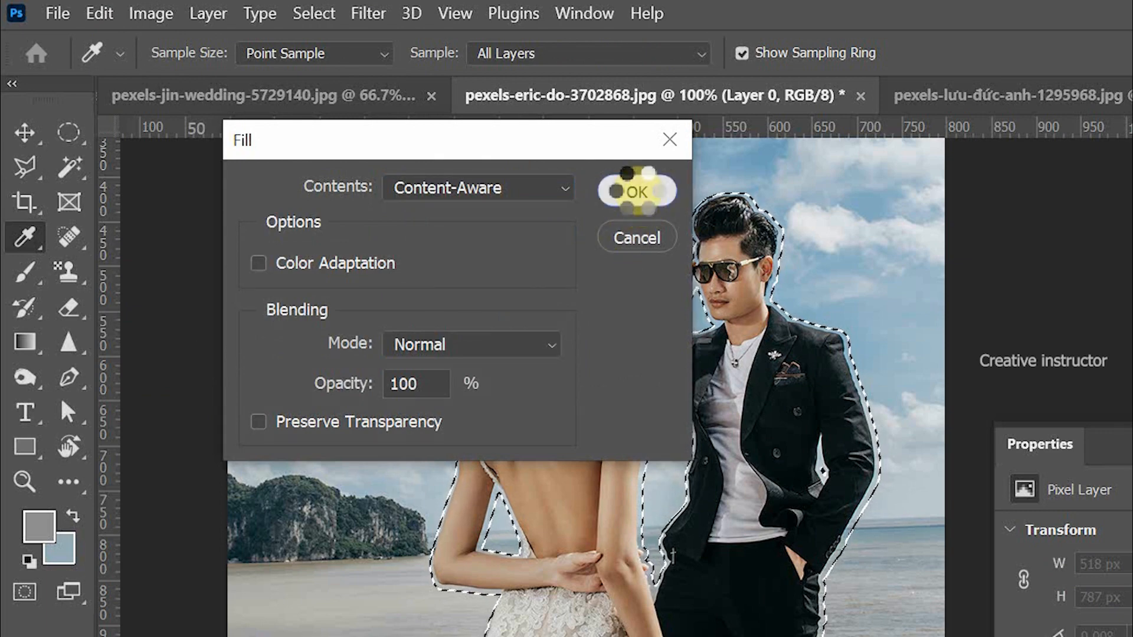
left_click(637, 191)
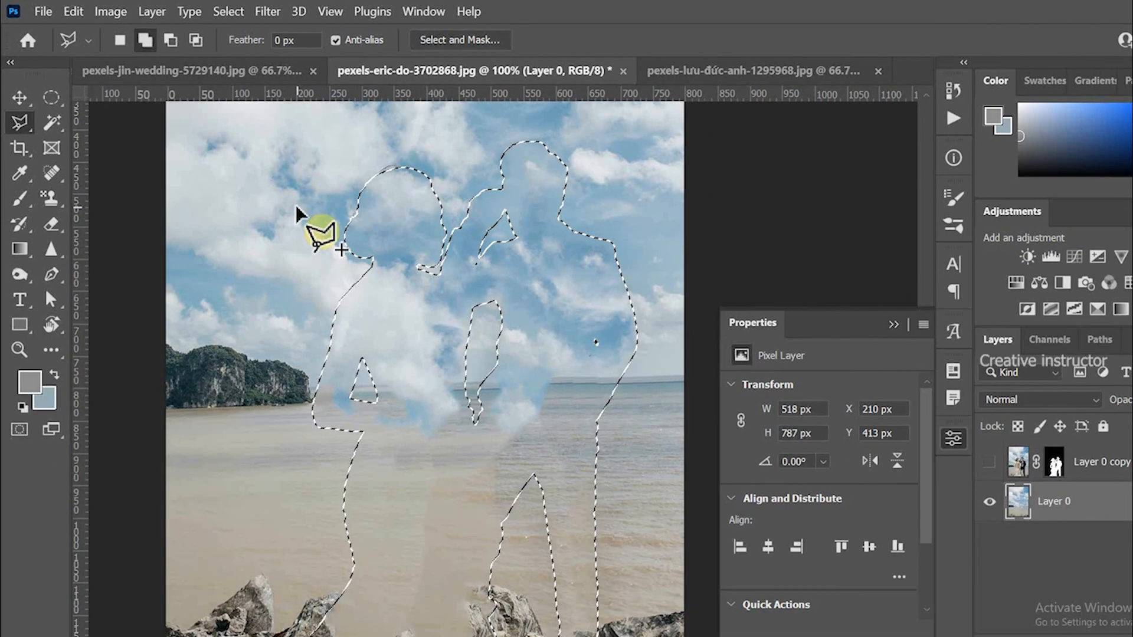
Step: Deselect and turn Layer 0 copy's visibility back on
left_click(227, 11)
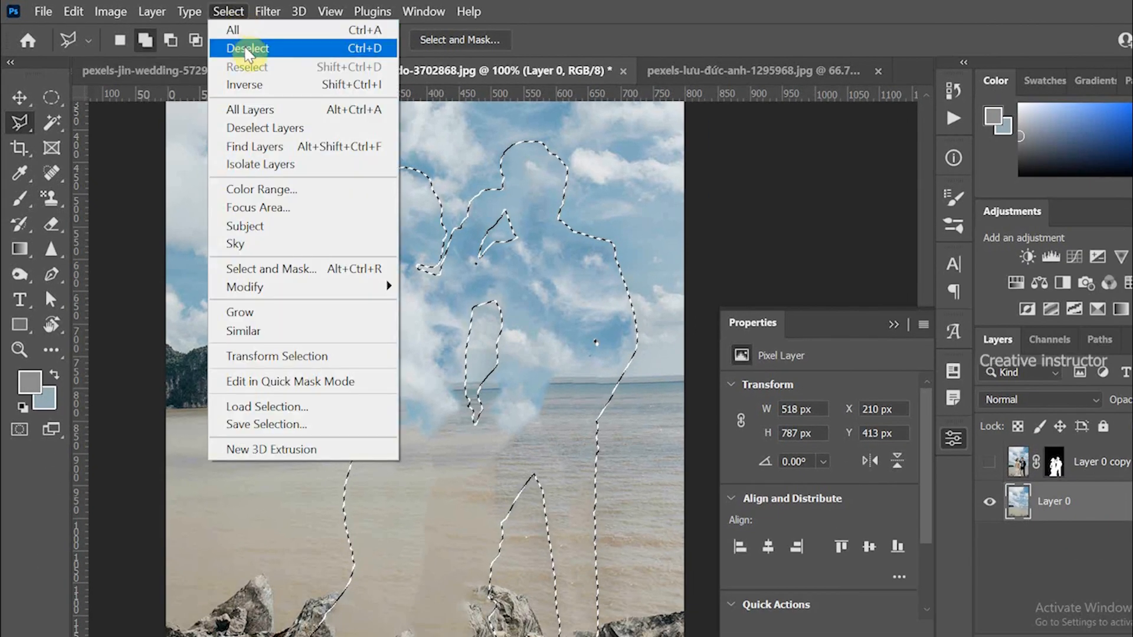
left_click(248, 48)
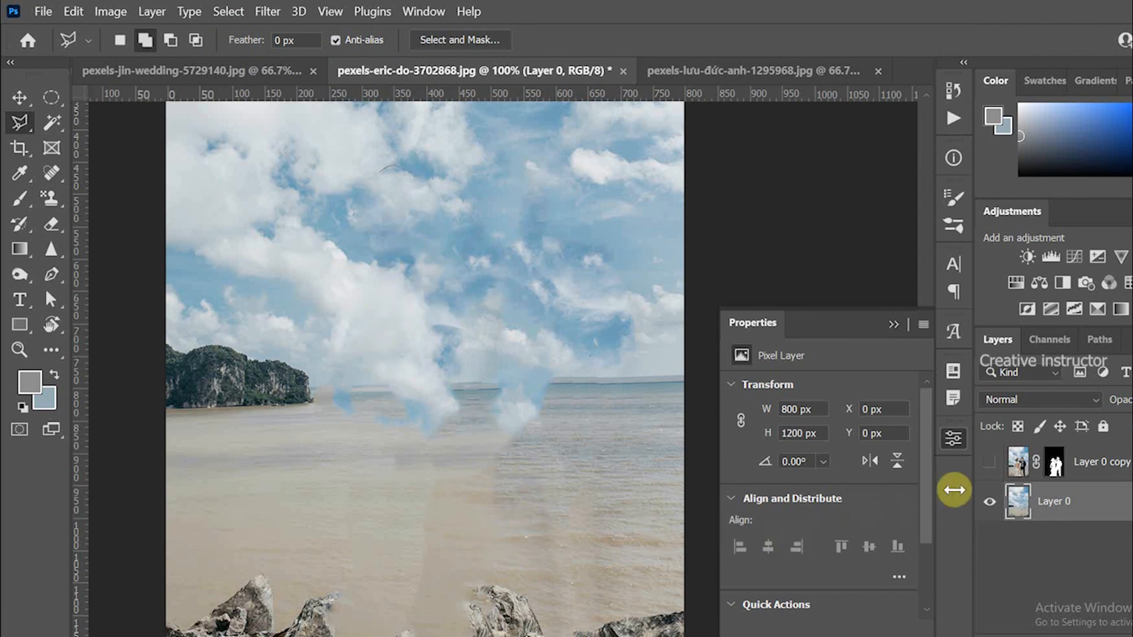
left_click(988, 463)
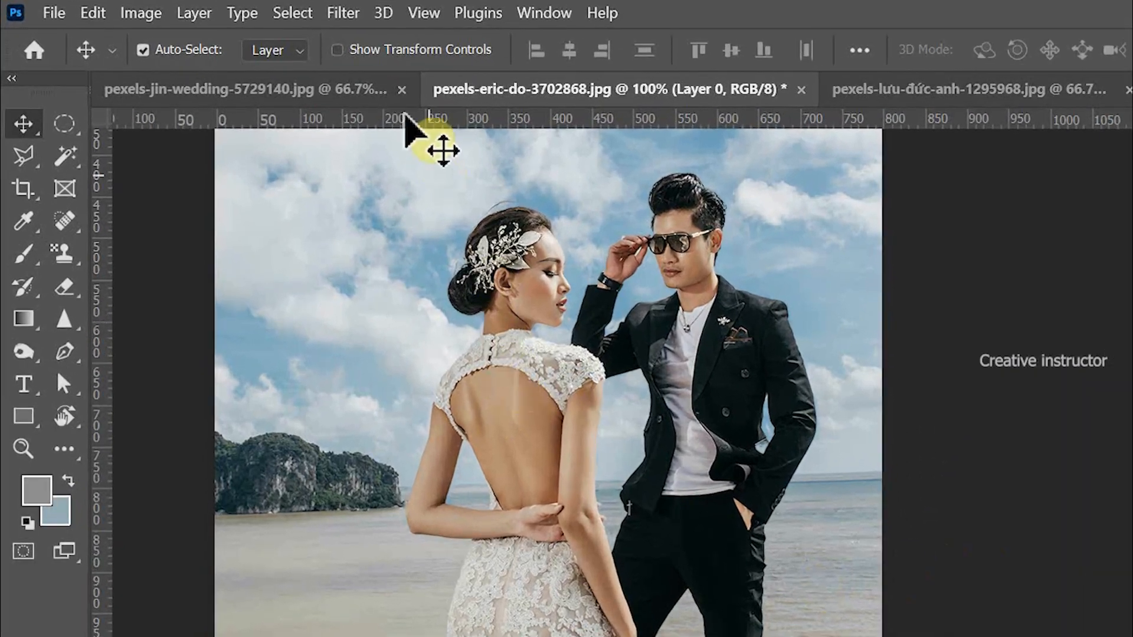
Step: Start a Tilt-Shift blur and position the sharp focus band across the couple
left_click(342, 13)
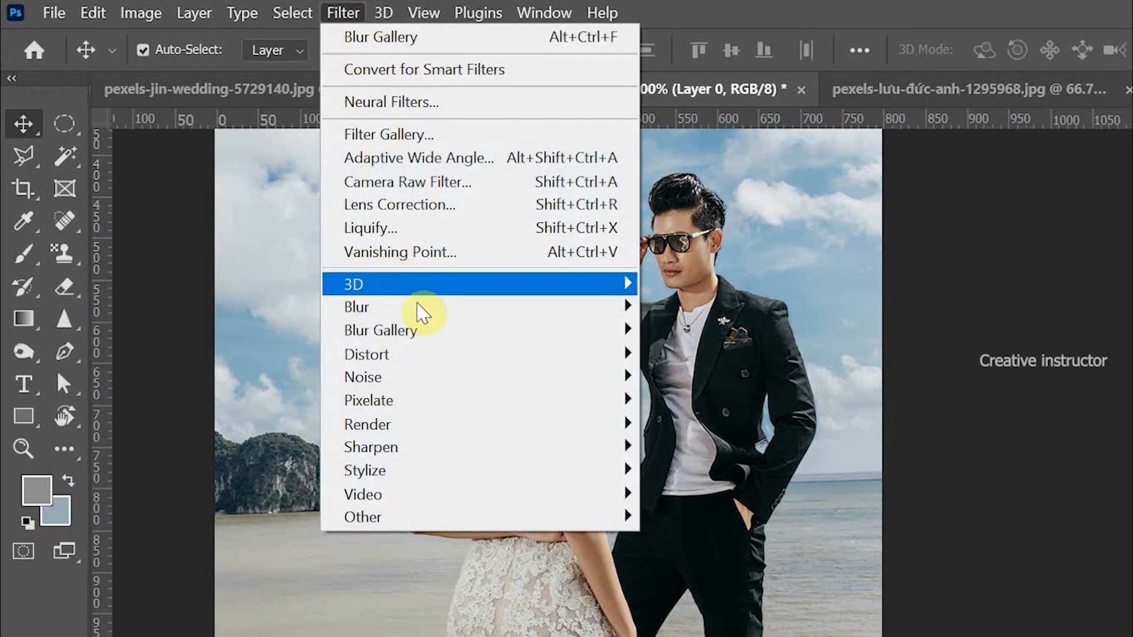
mouse_move(381, 331)
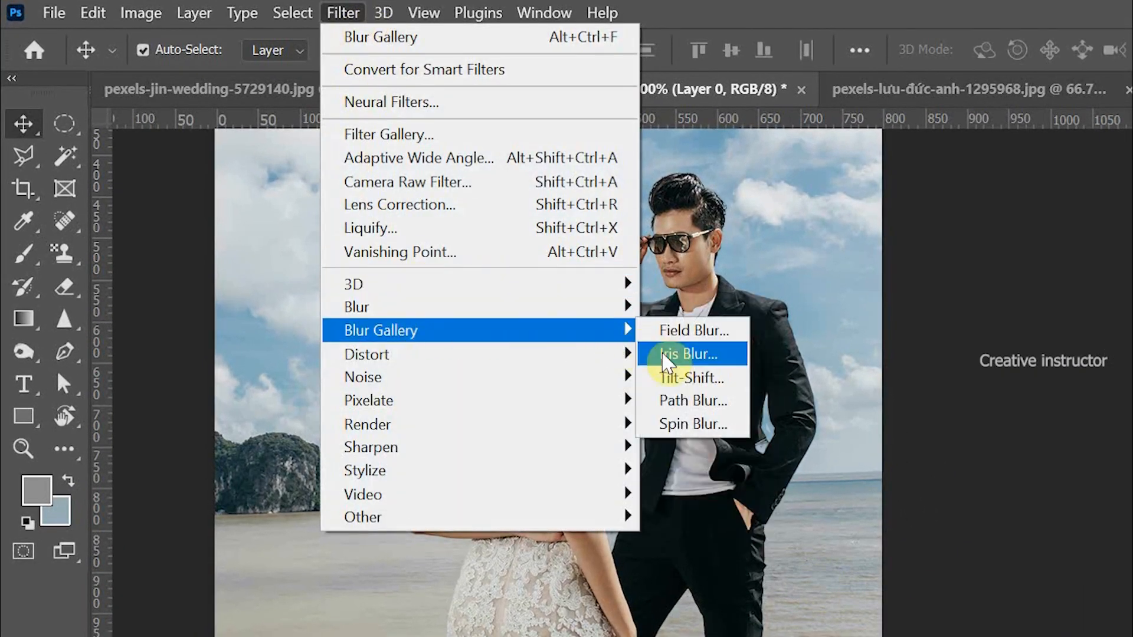
left_click(687, 354)
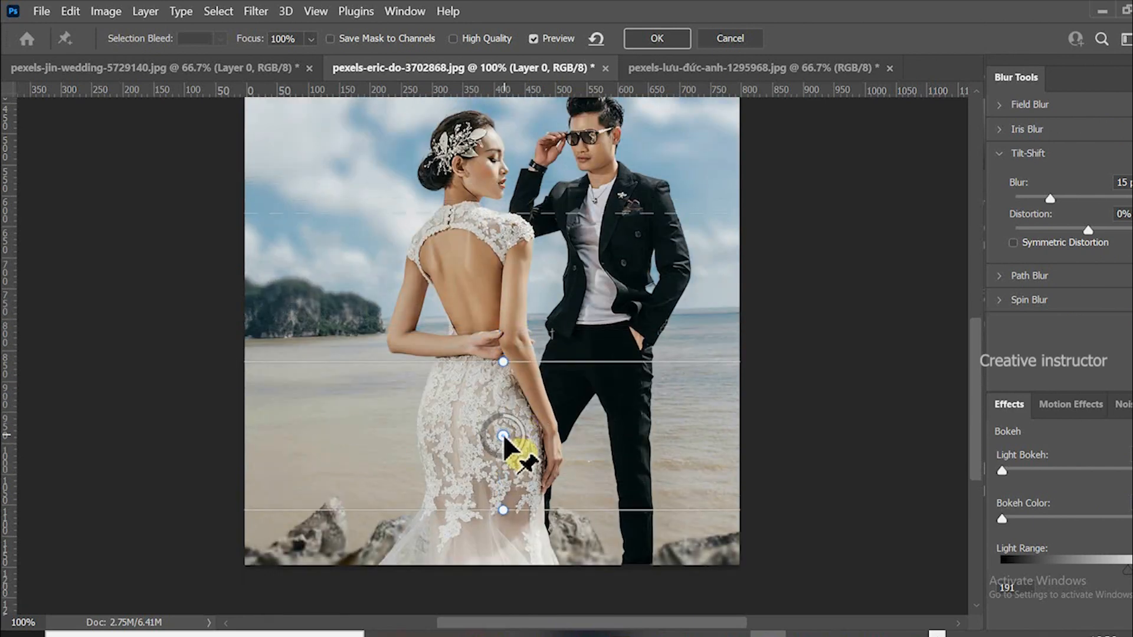
left_click_drag(503, 434, 503, 495)
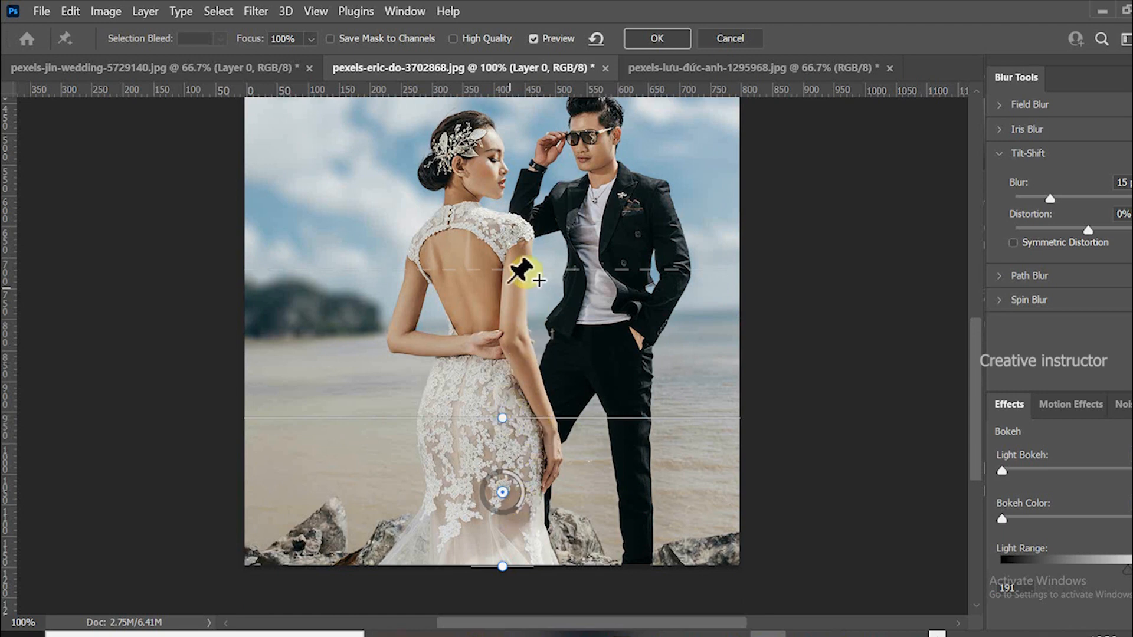
left_click_drag(518, 279, 515, 229)
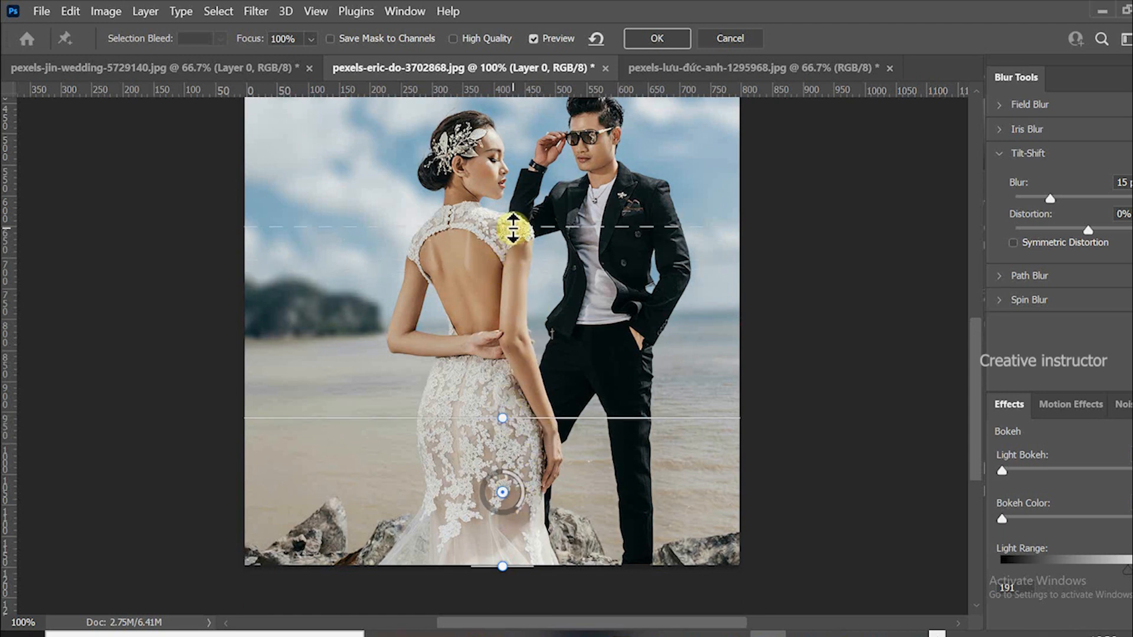
left_click_drag(512, 229, 527, 419)
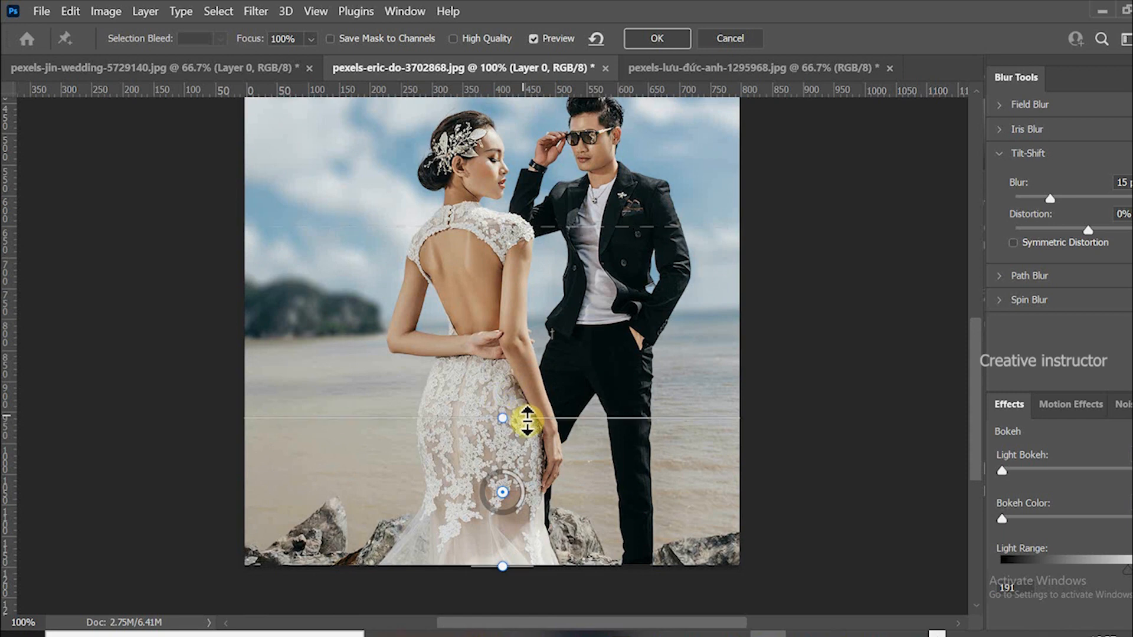
left_click_drag(525, 419, 550, 370)
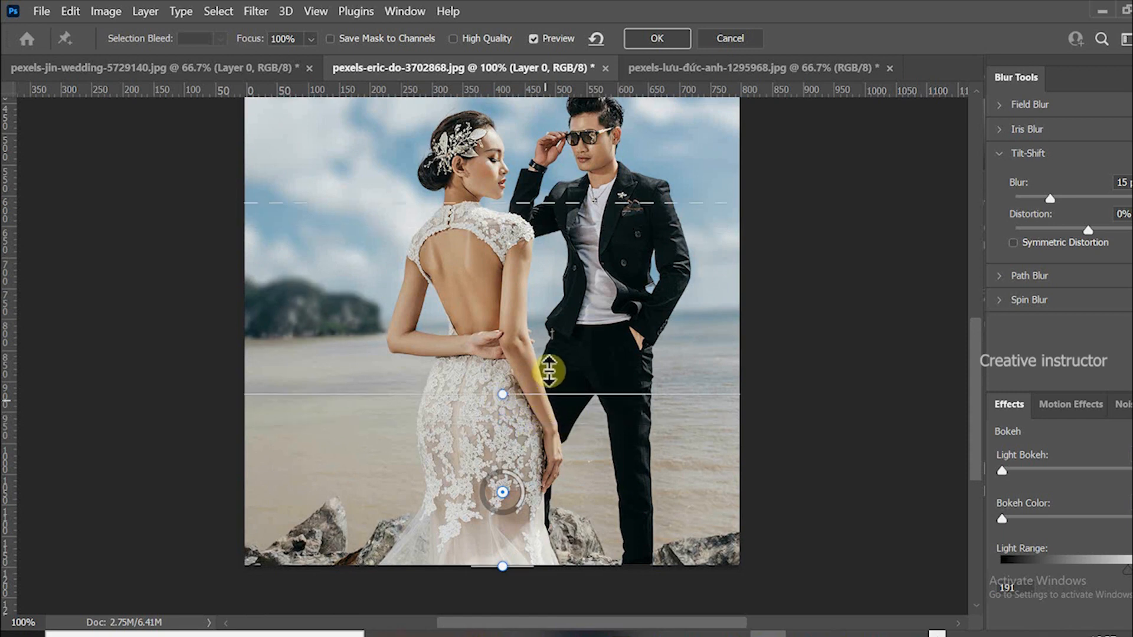
left_click_drag(548, 369, 556, 361)
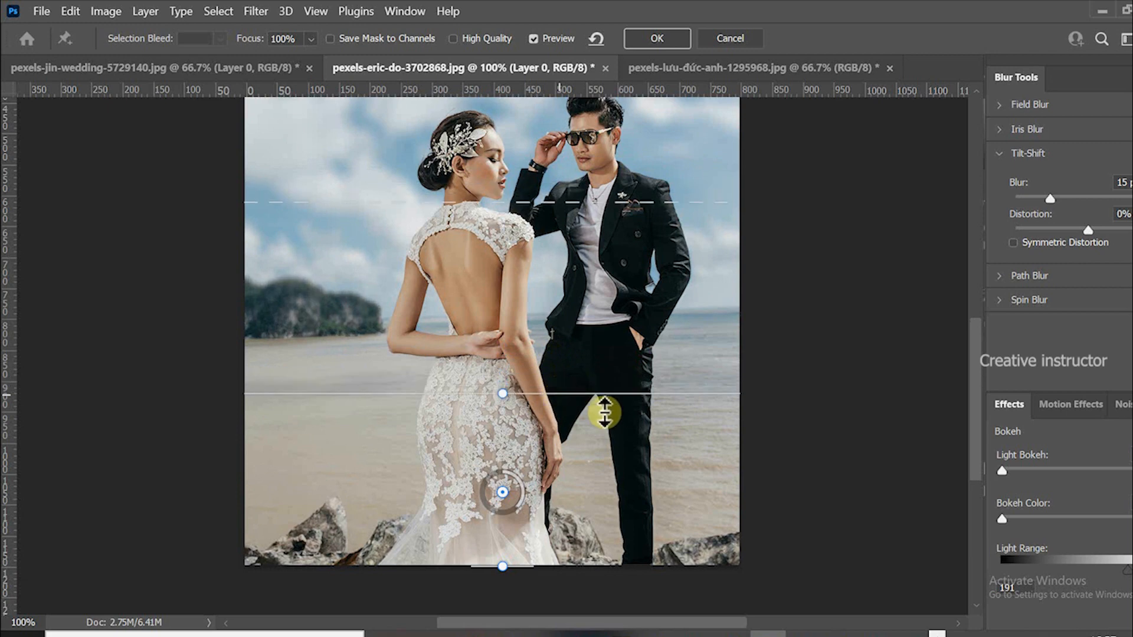
mouse_move(672, 422)
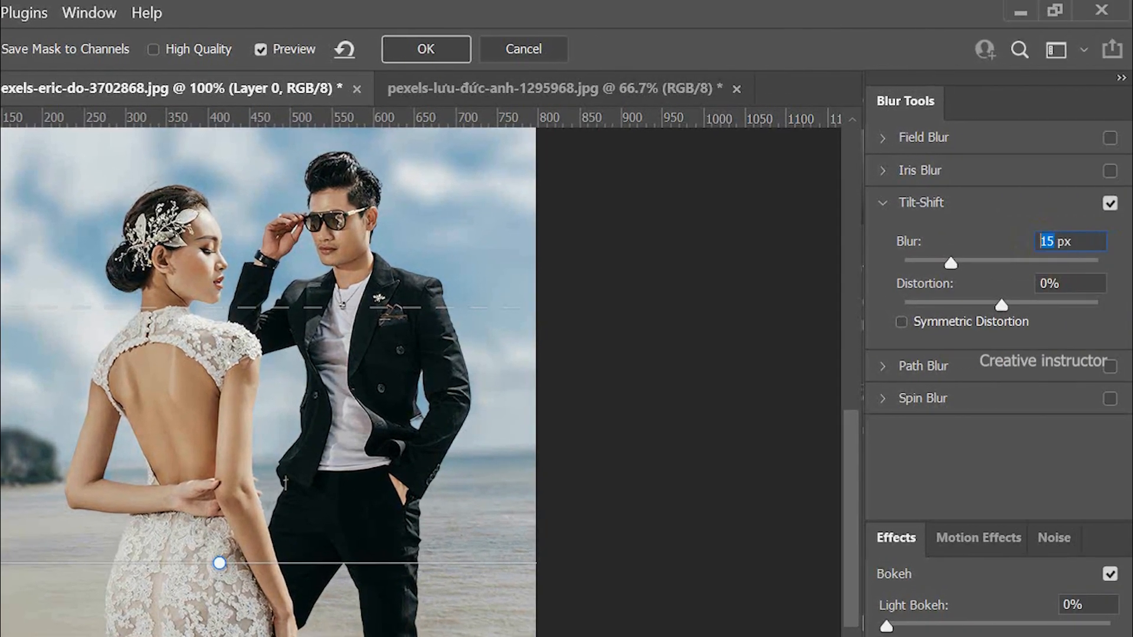
Step: Set the tilt-shift blur amount to 8 px and apply it
left_click_drag(950, 262, 923, 261)
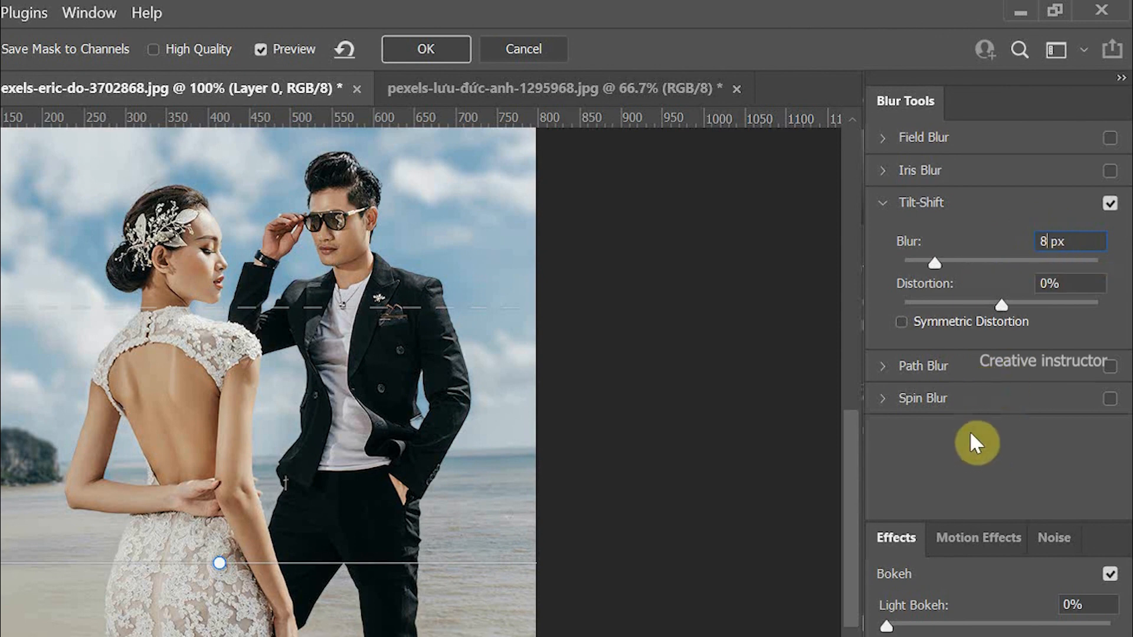
left_click(425, 49)
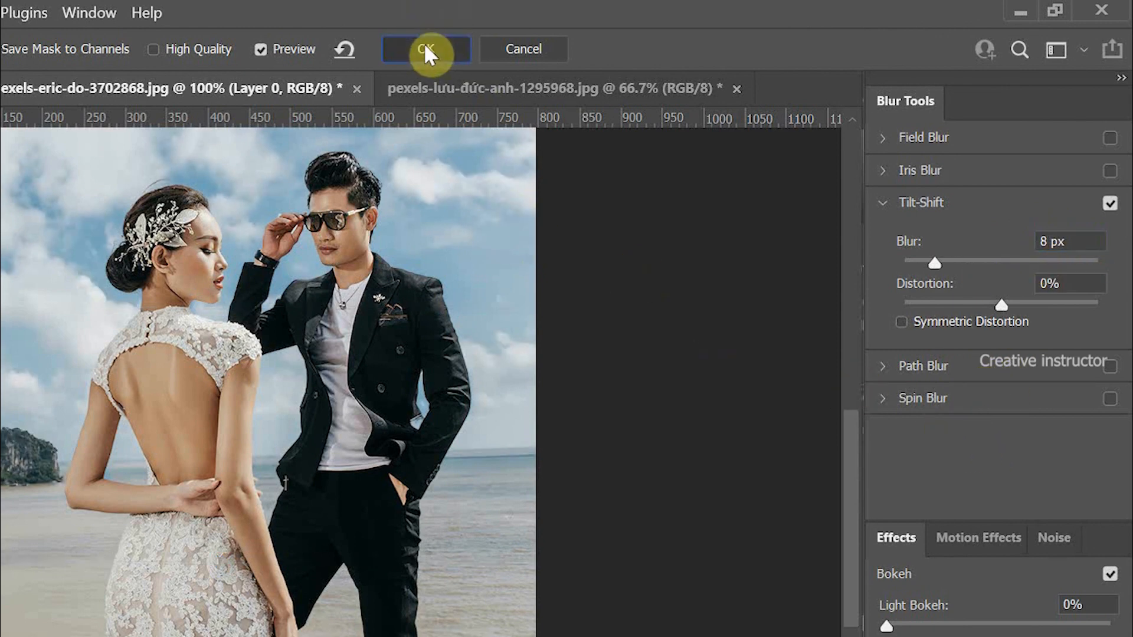
left_click(426, 49)
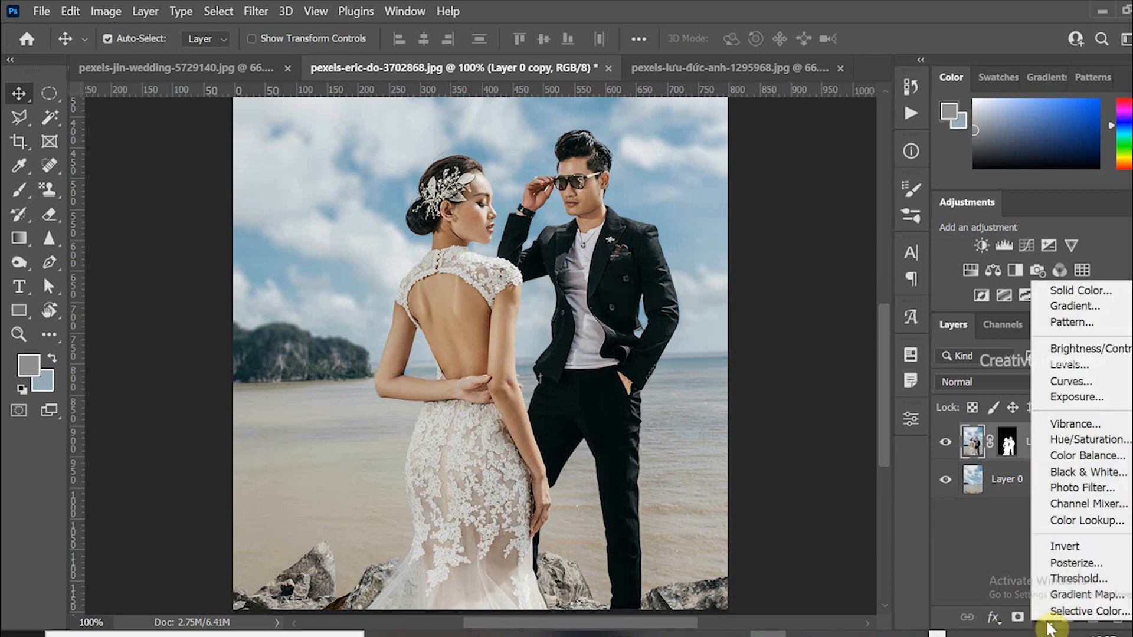
mouse_move(1031, 526)
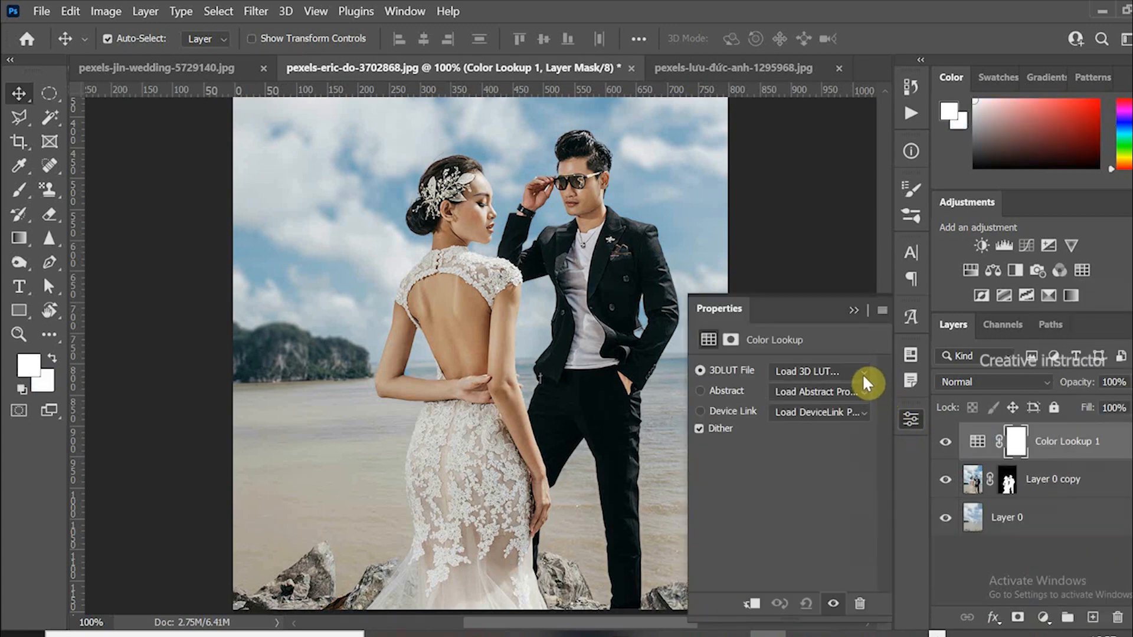
Step: Choose a 3D LUT preset in the Color Lookup adjustment to grade the beach photo
left_click(817, 370)
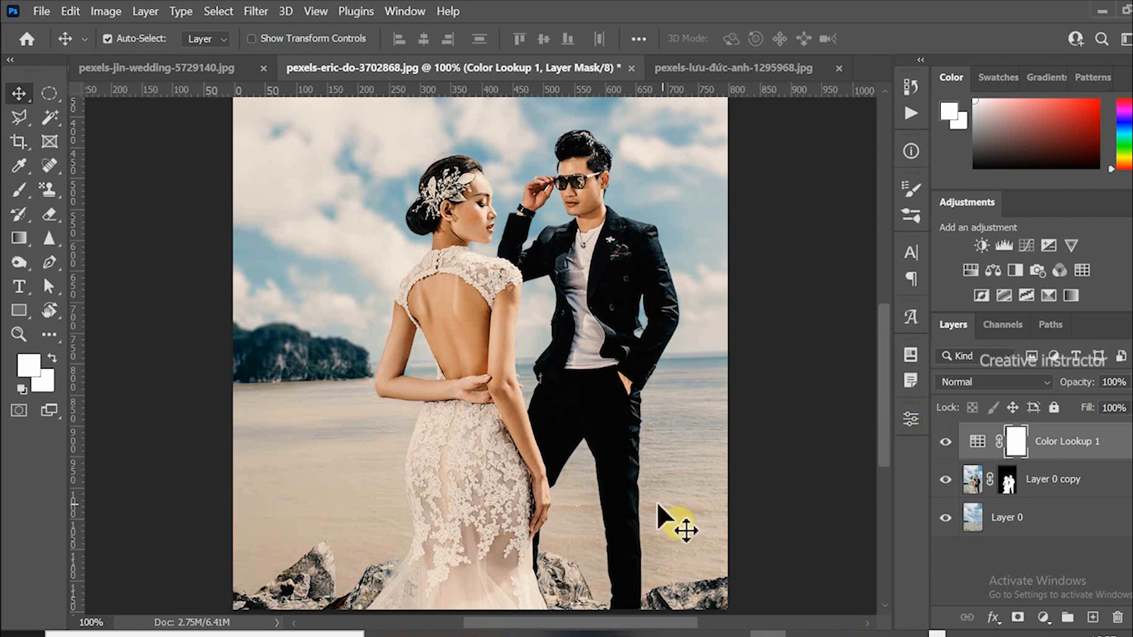
mouse_move(462, 372)
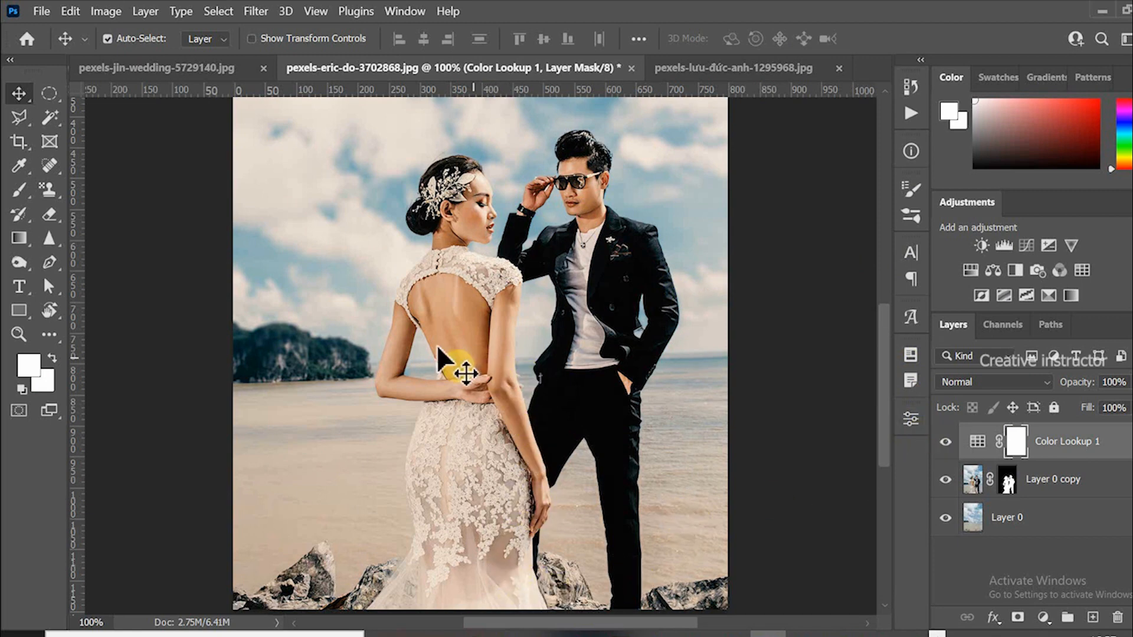
mouse_move(550, 228)
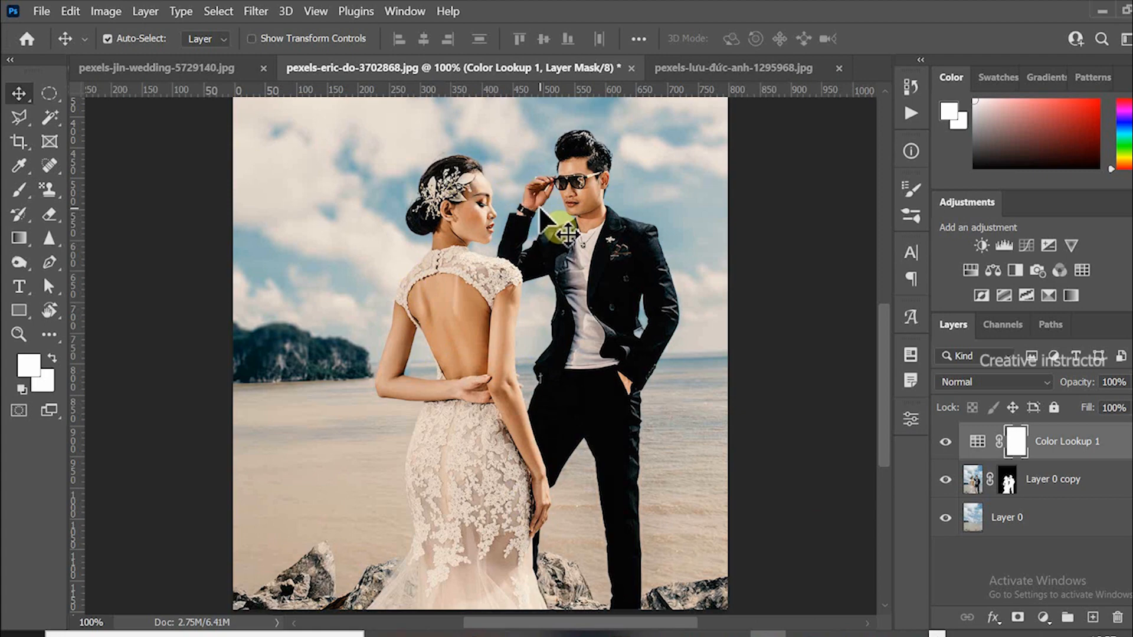
left_click(734, 68)
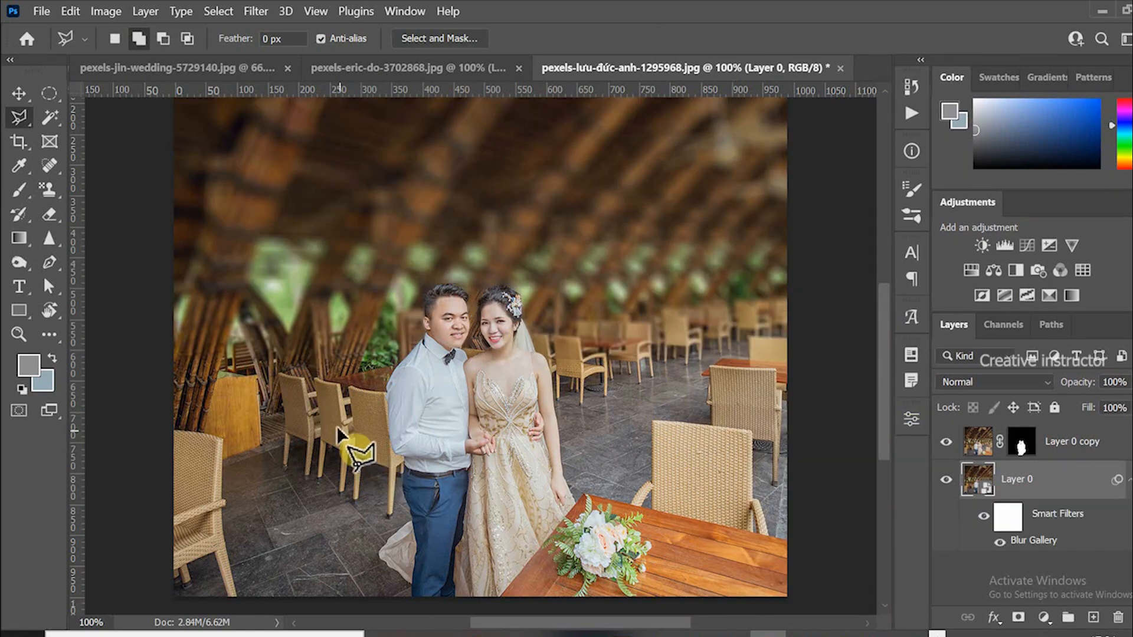
mouse_move(318, 397)
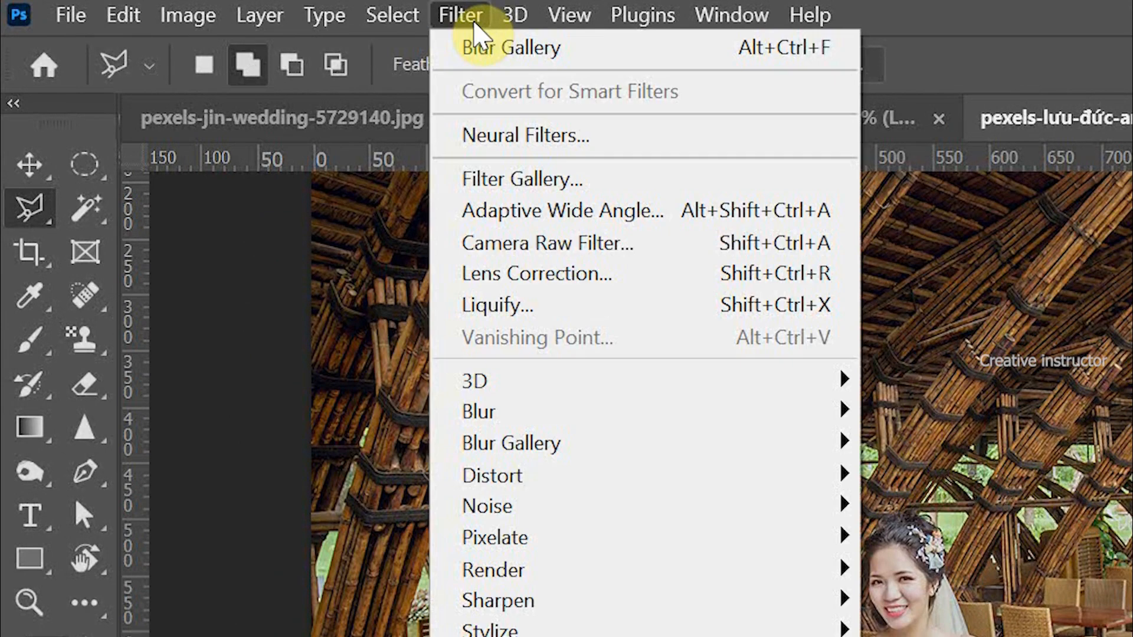
mouse_move(478, 412)
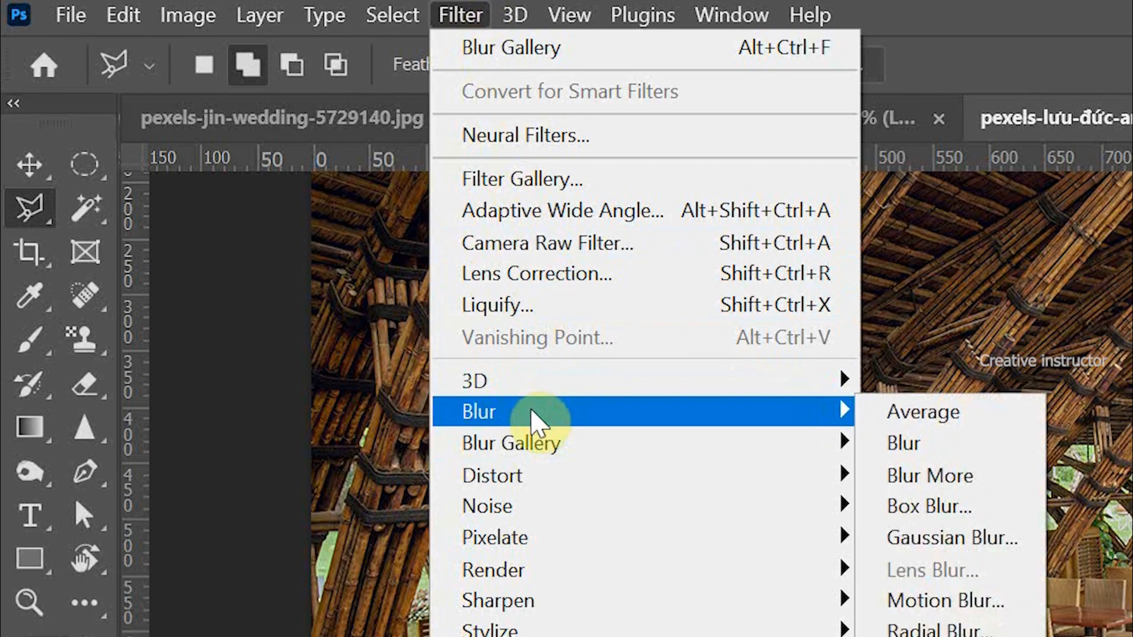
Step: Apply a 6 px Gaussian Blur smart filter and select its filter mask
left_click(949, 537)
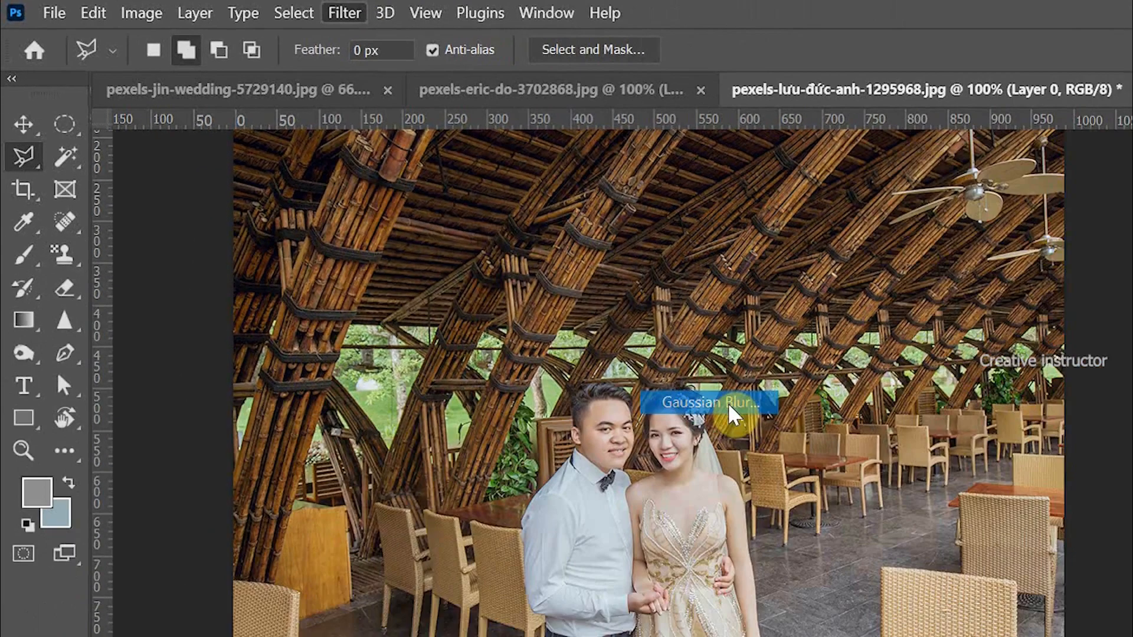
left_click(709, 402)
type("6")
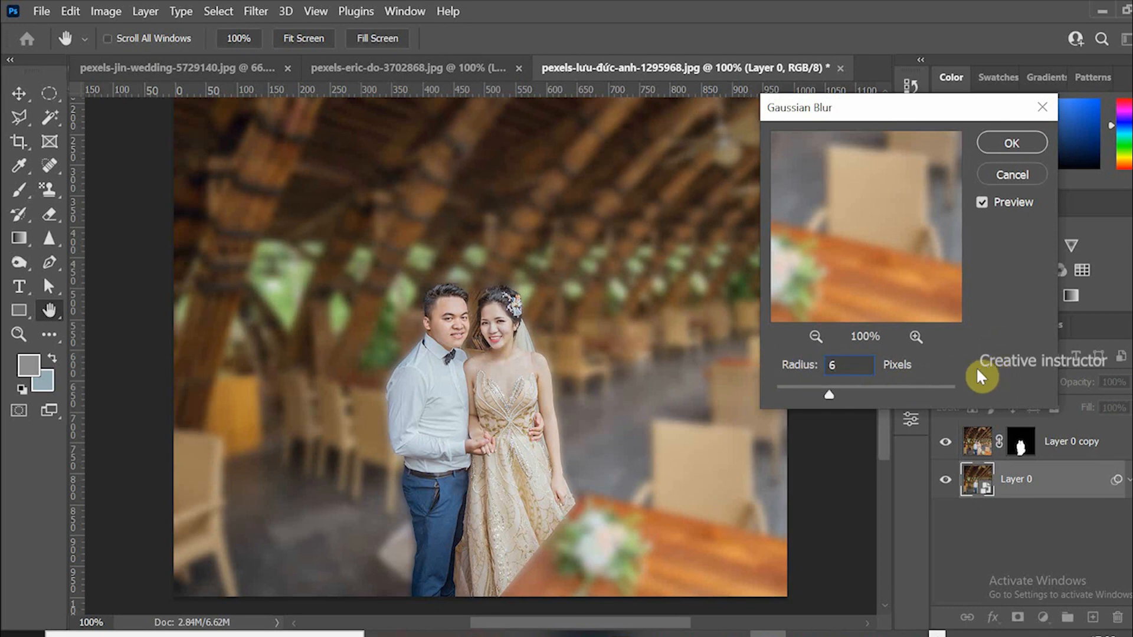
left_click(1011, 142)
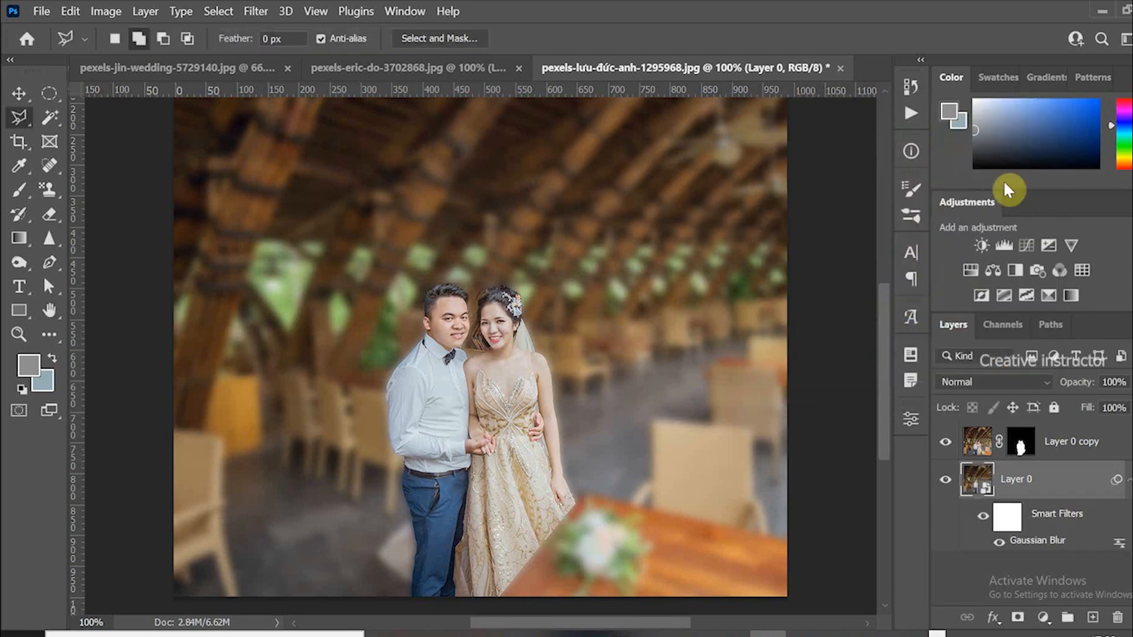
left_click(1006, 515)
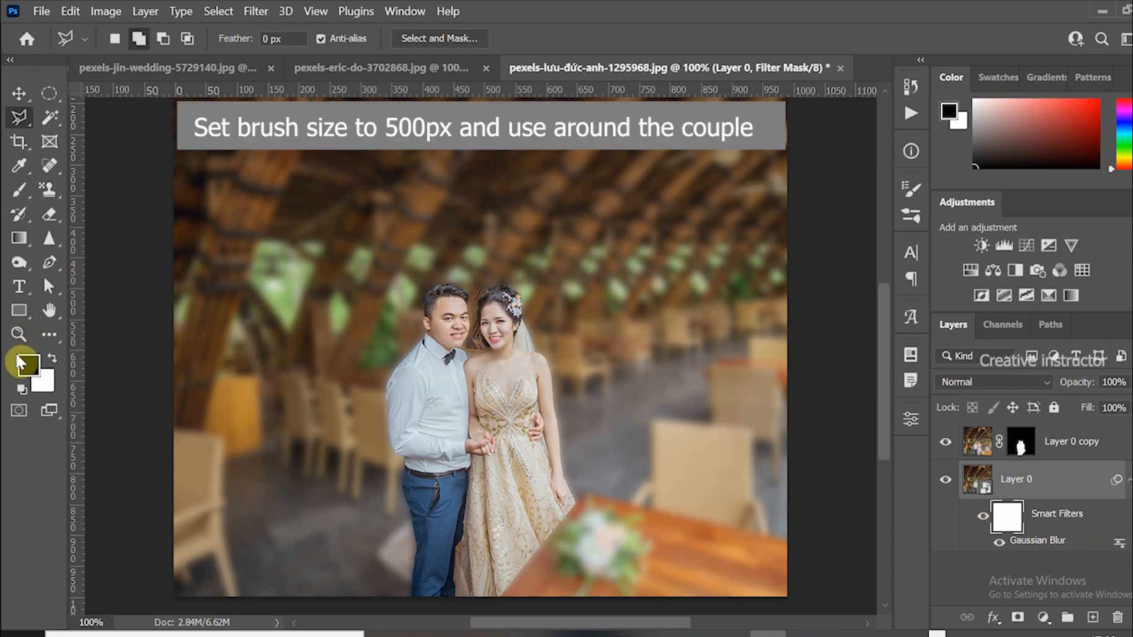
Step: Reset colours to black and white and paint the filter mask around the couple
left_click(19, 189)
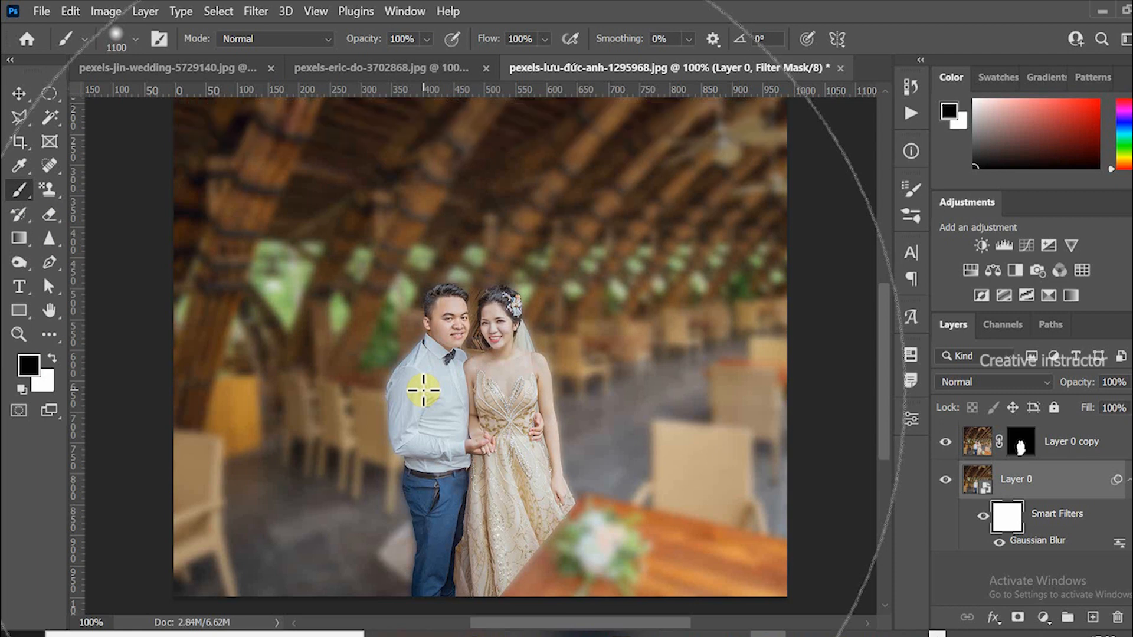
left_click(1055, 514)
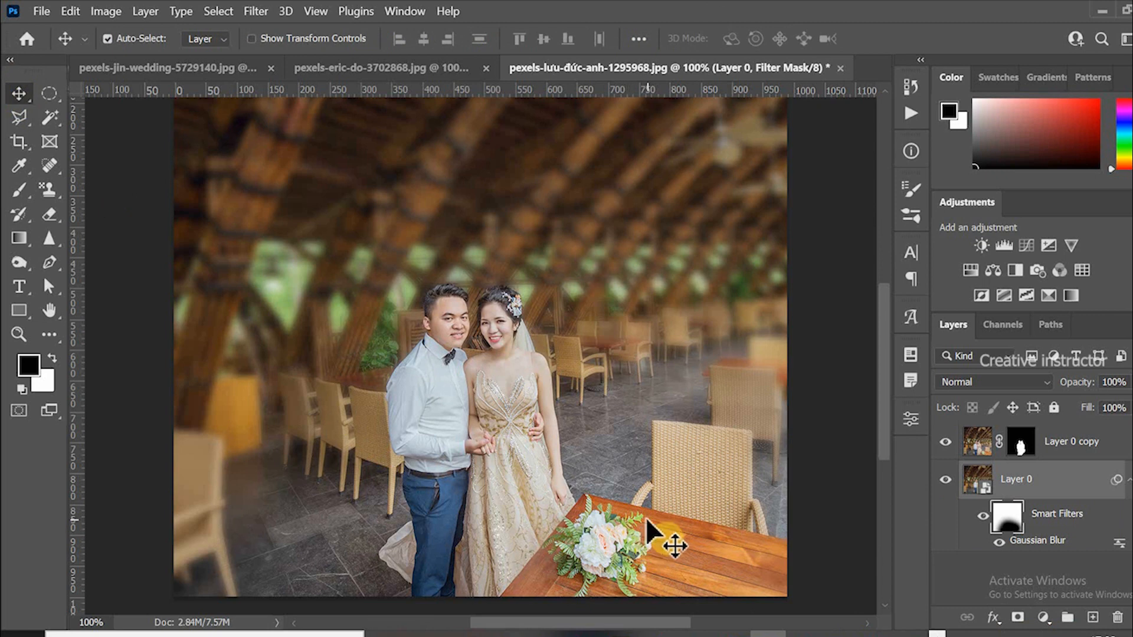
mouse_move(571, 492)
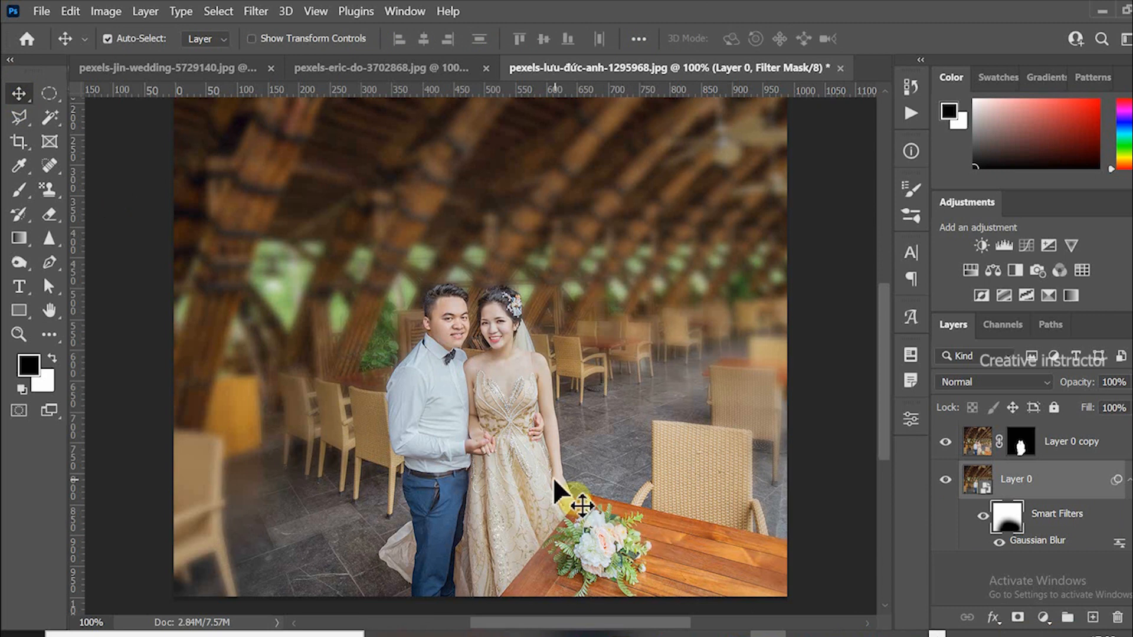